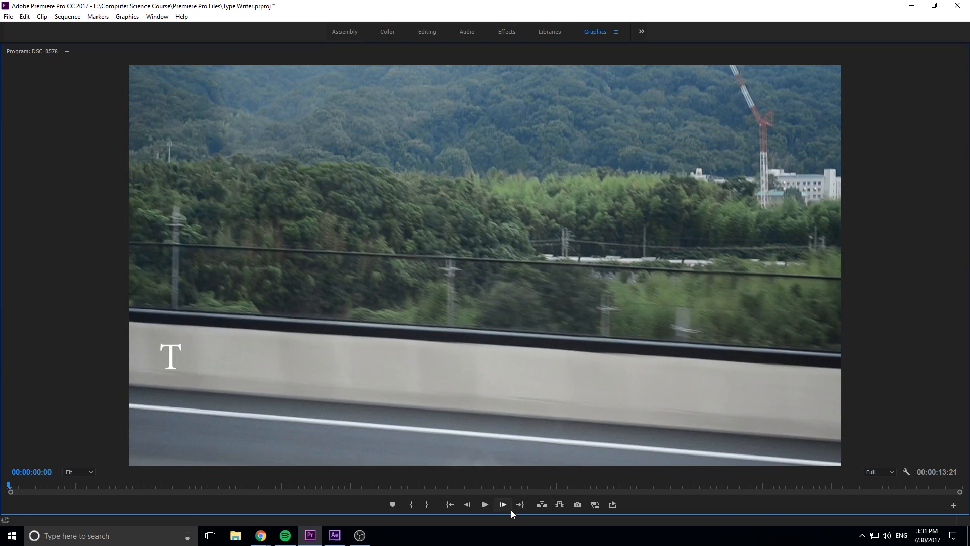
Create a new DSLR 1080p30 sequence, Sequence 01, after previewing the typing demo
click(484, 504)
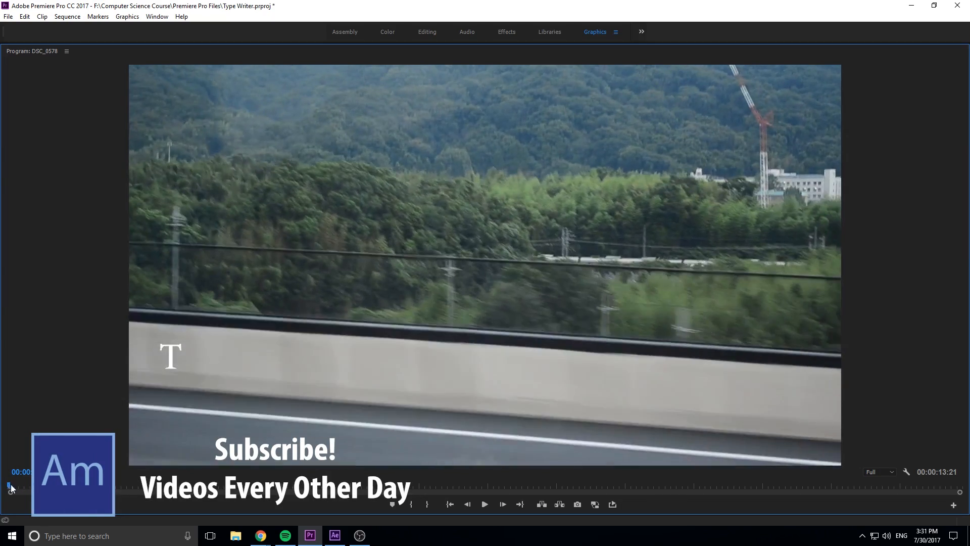
click(484, 504)
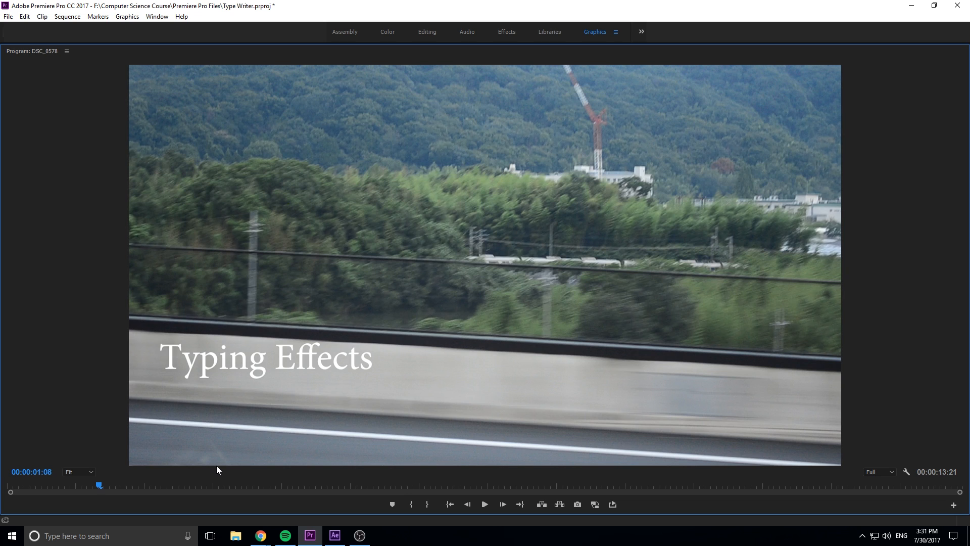
mouse_move(76, 428)
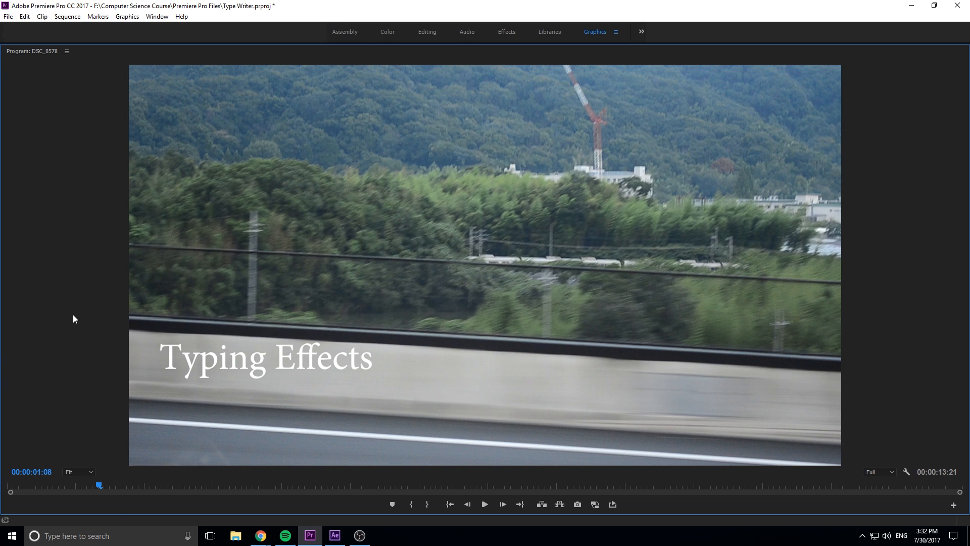
click(66, 17)
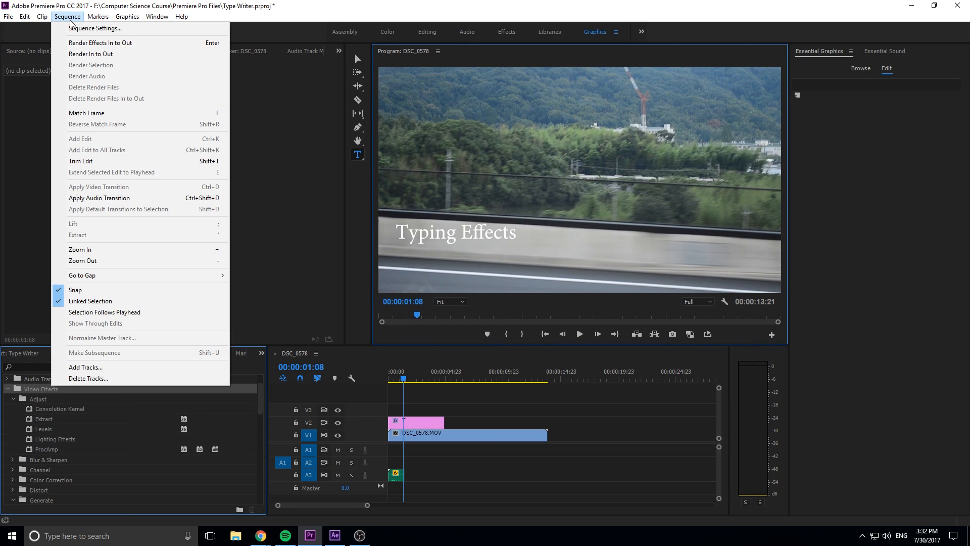
click(8, 16)
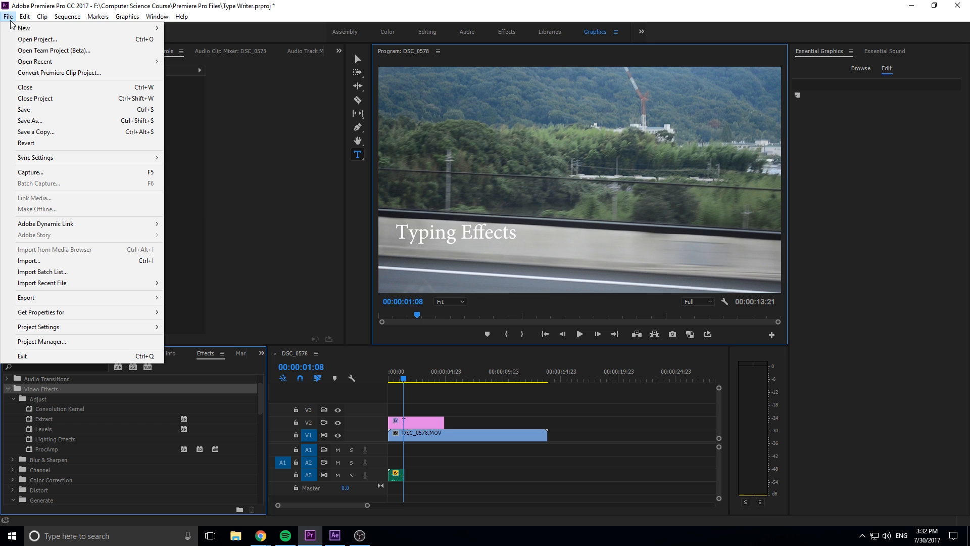
click(23, 28)
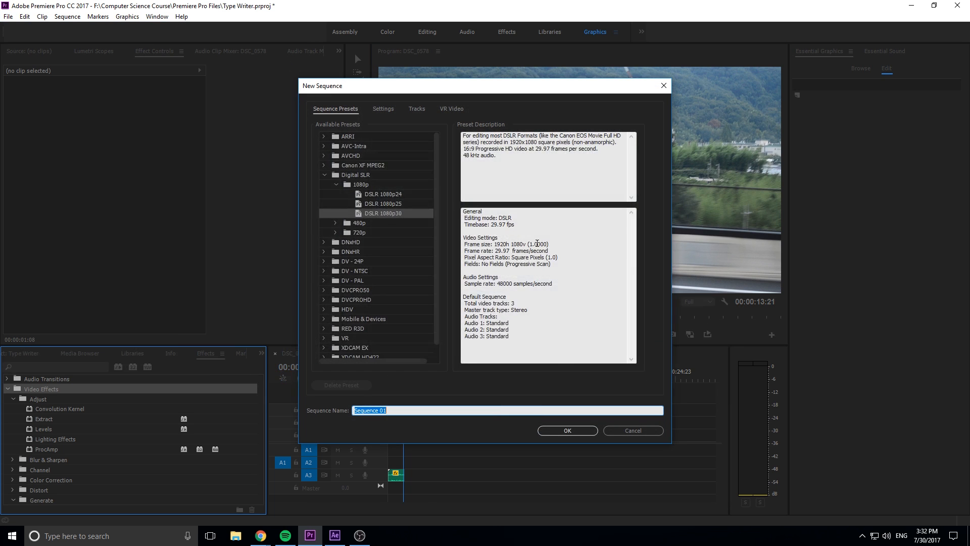
click(566, 431)
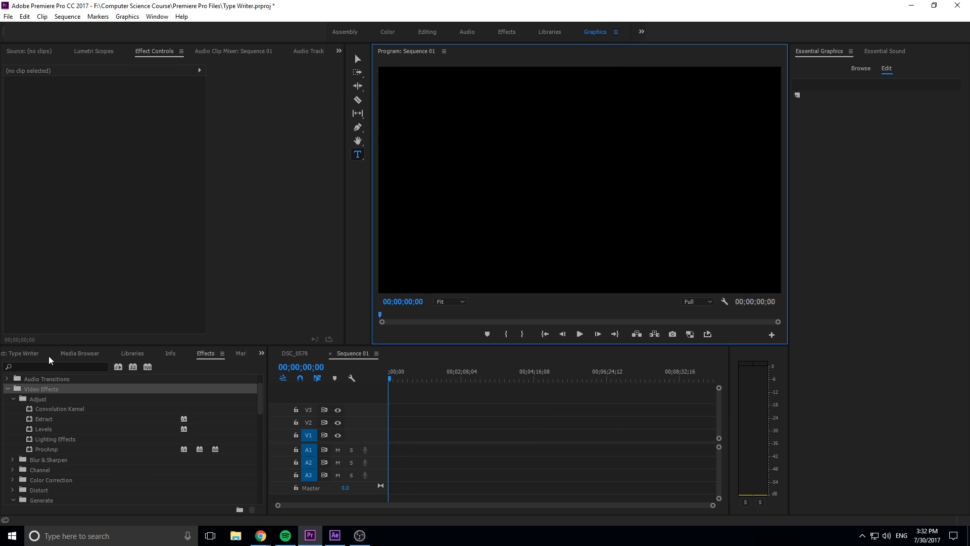
Bring the DSC_0578.MOV road footage from the Project panel into the sequence
click(23, 354)
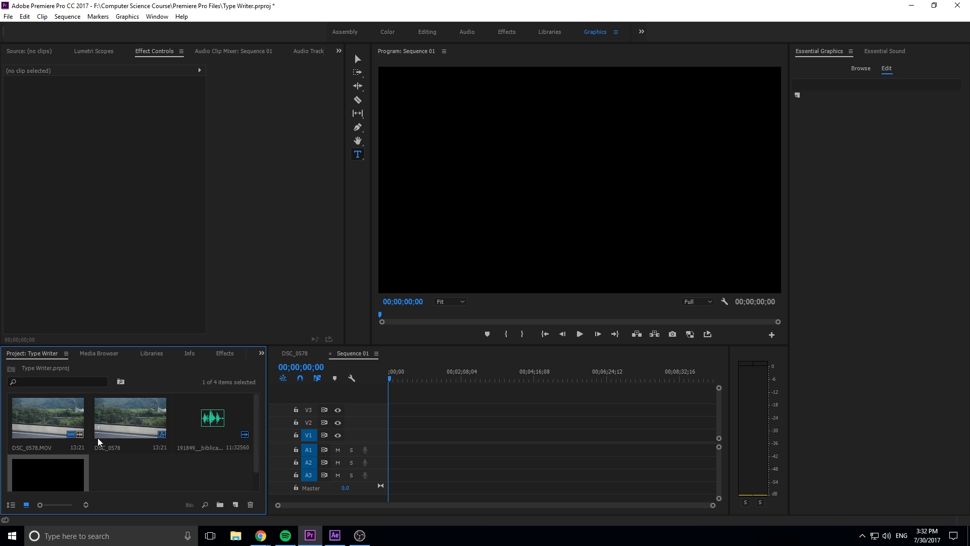
click(10, 536)
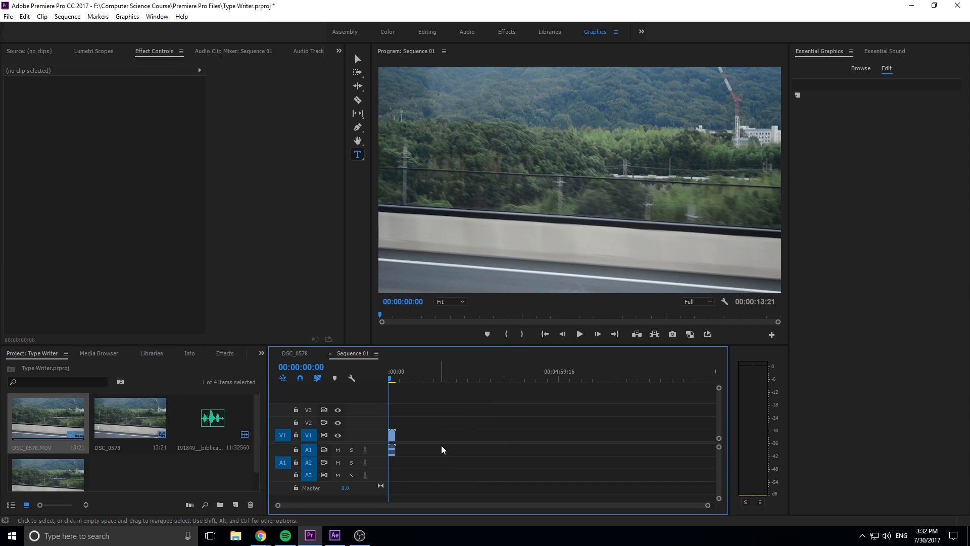
mouse_move(478, 449)
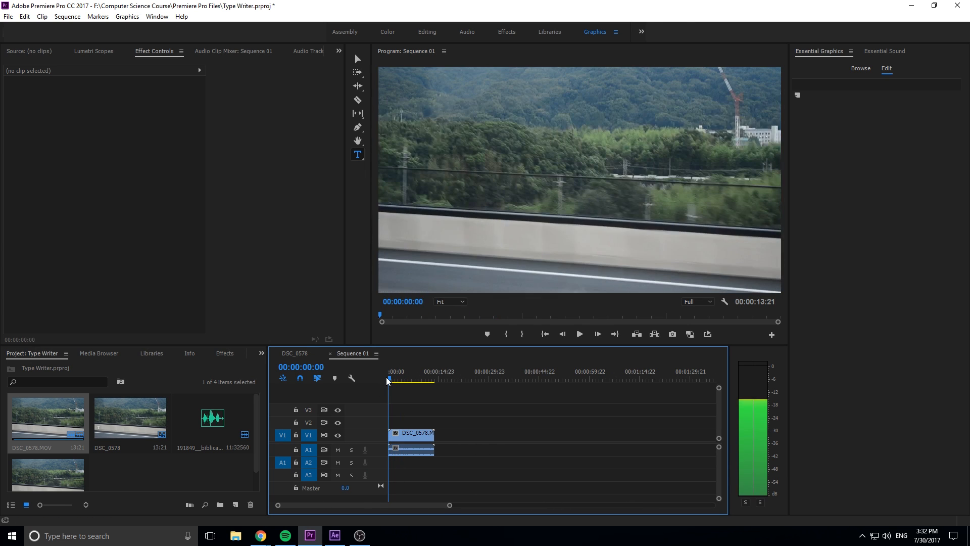
mouse_move(390, 211)
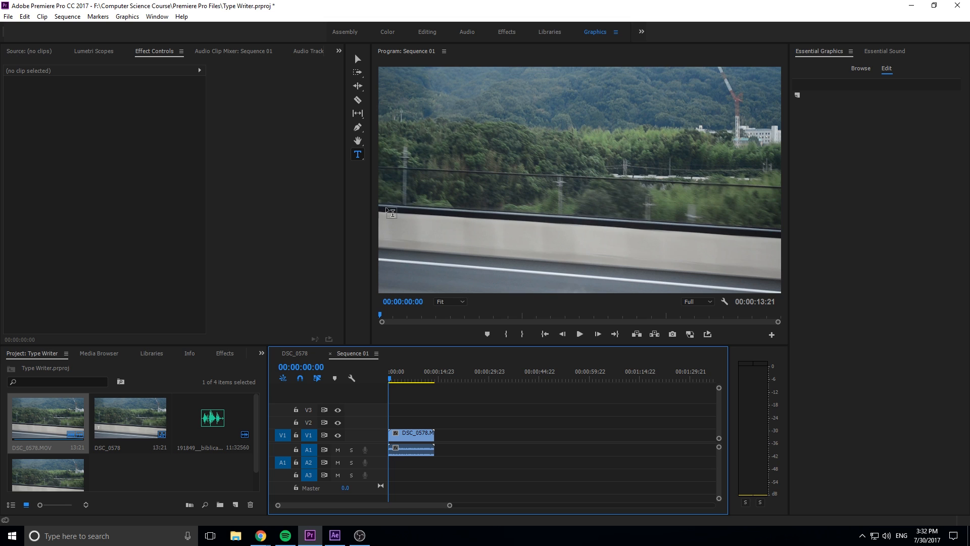
mouse_move(358, 164)
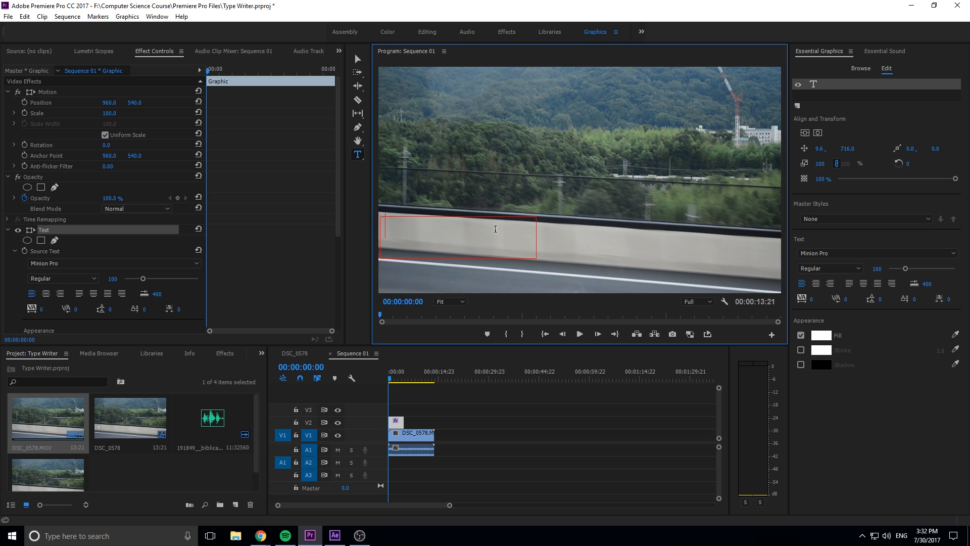
Add a white title reading 'Typing is Fun' over the lower left of the footage
text(Typing)
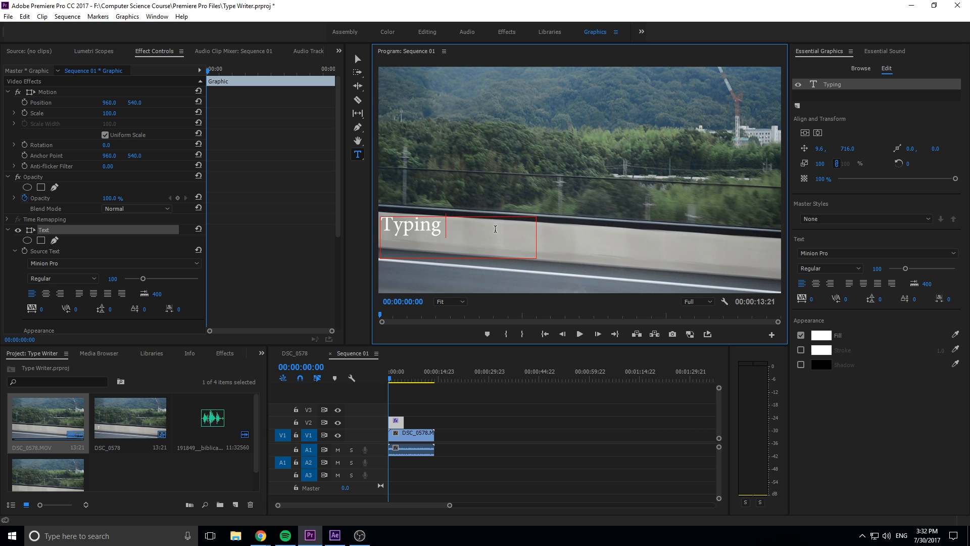
text(is Fun)
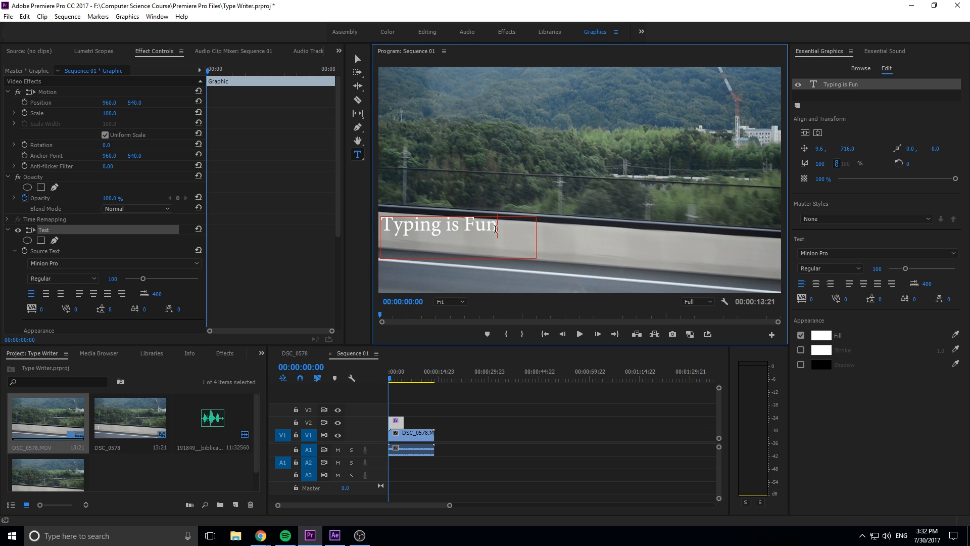
mouse_move(362, 292)
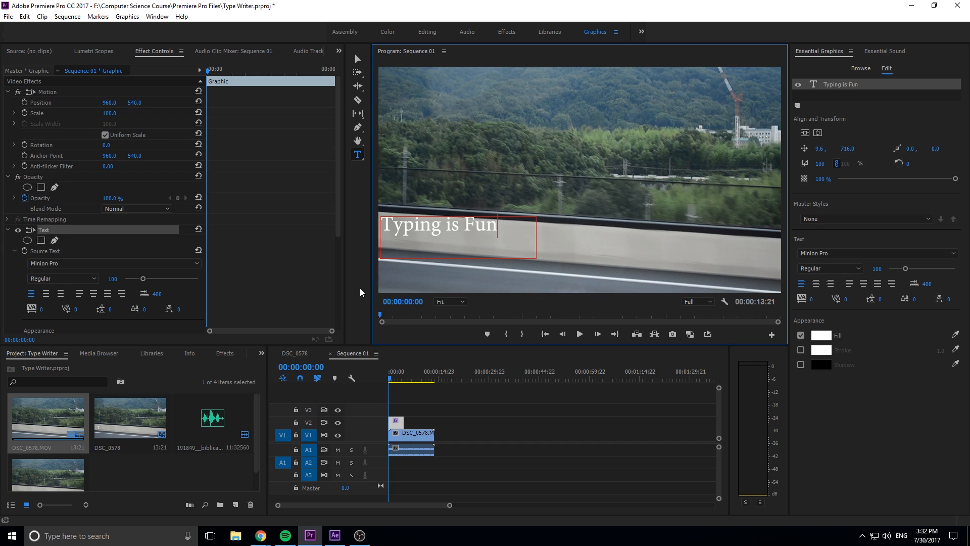
mouse_move(144, 236)
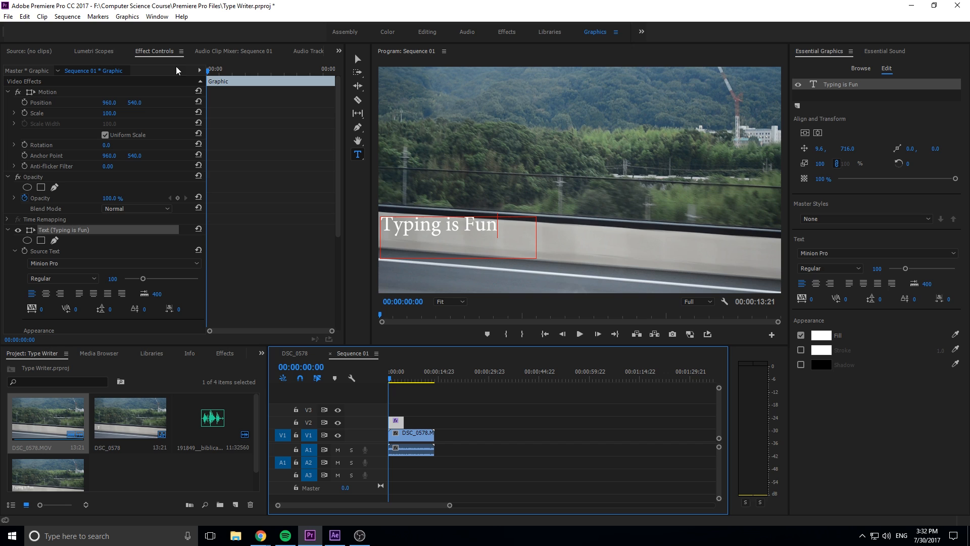
mouse_move(74, 231)
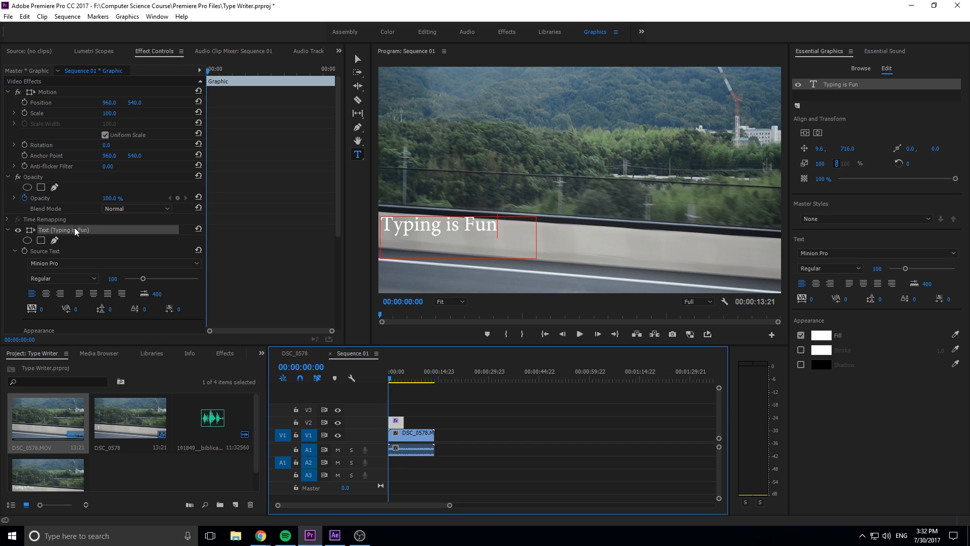
mouse_move(95, 236)
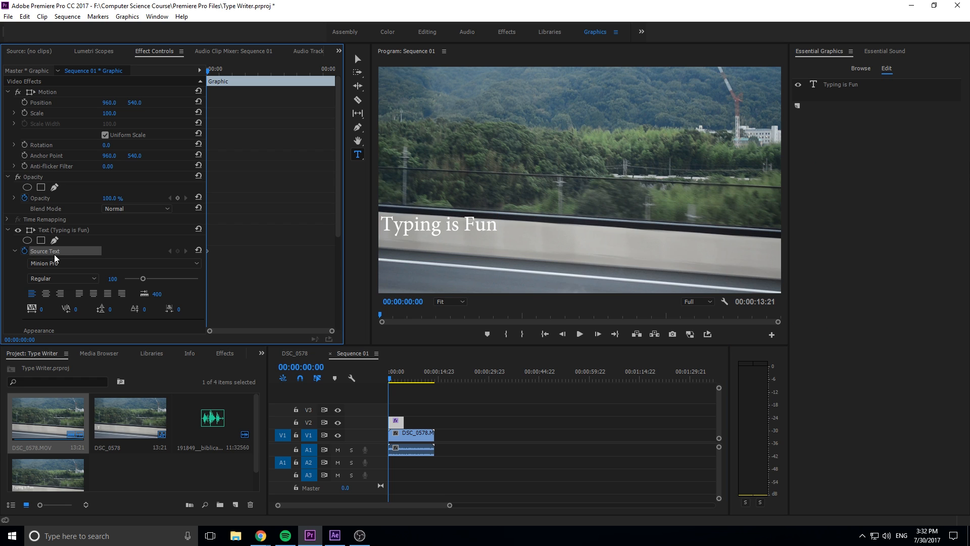
mouse_move(209, 256)
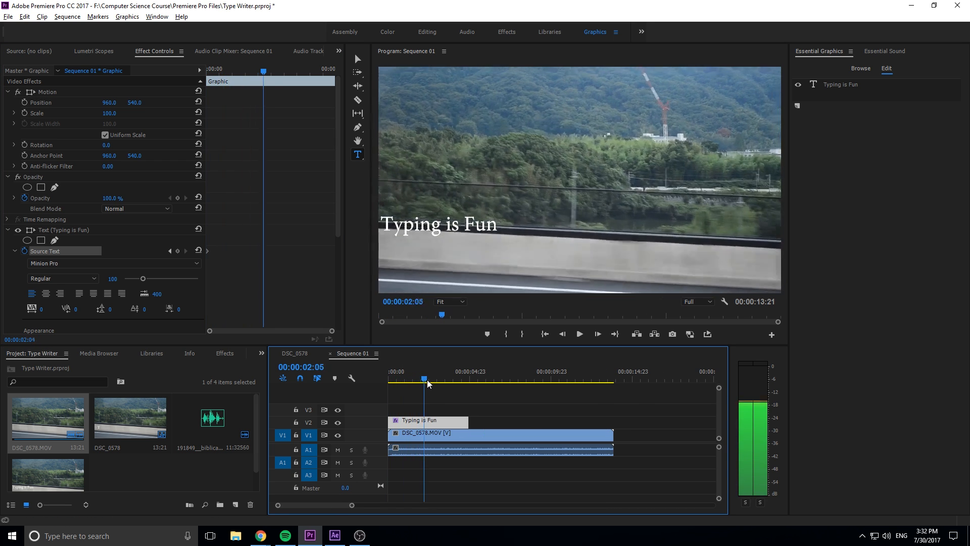
Keyframe the title's Source Text and nudge the Typing is Fun text lower and right
right_click(498, 433)
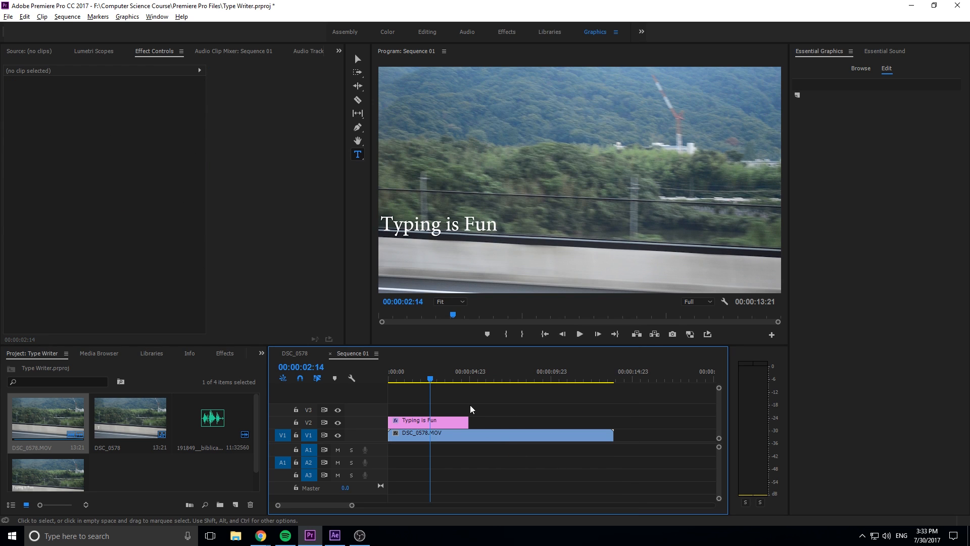
click(417, 380)
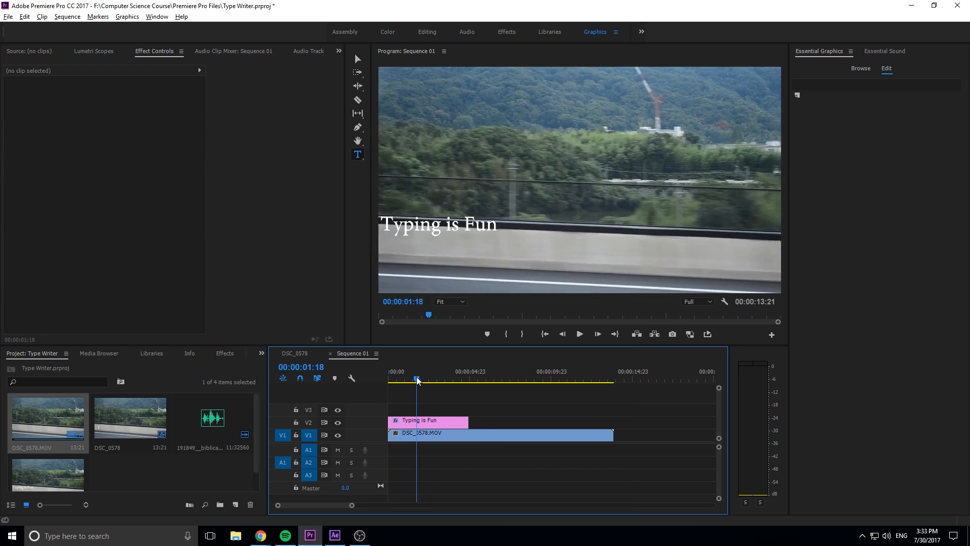
click(427, 421)
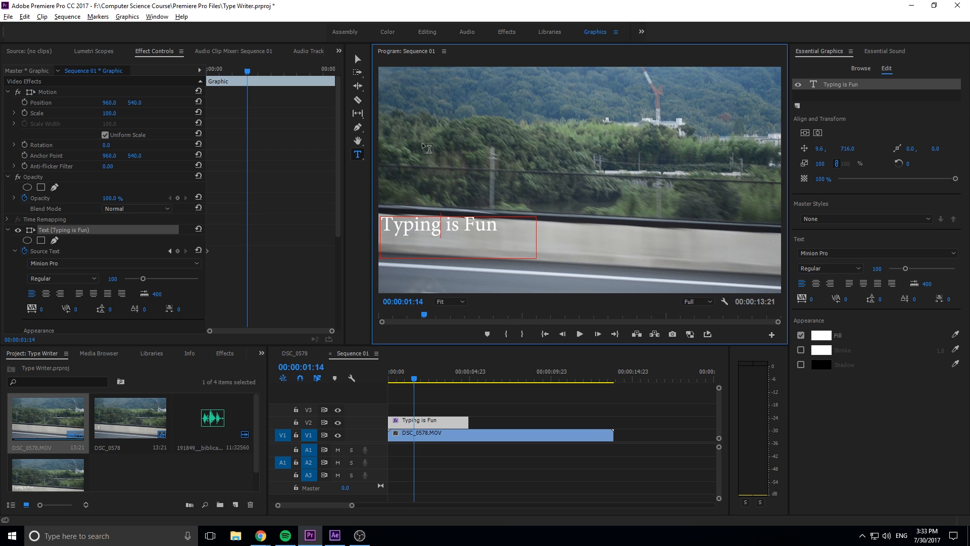
drag(438, 225, 455, 242)
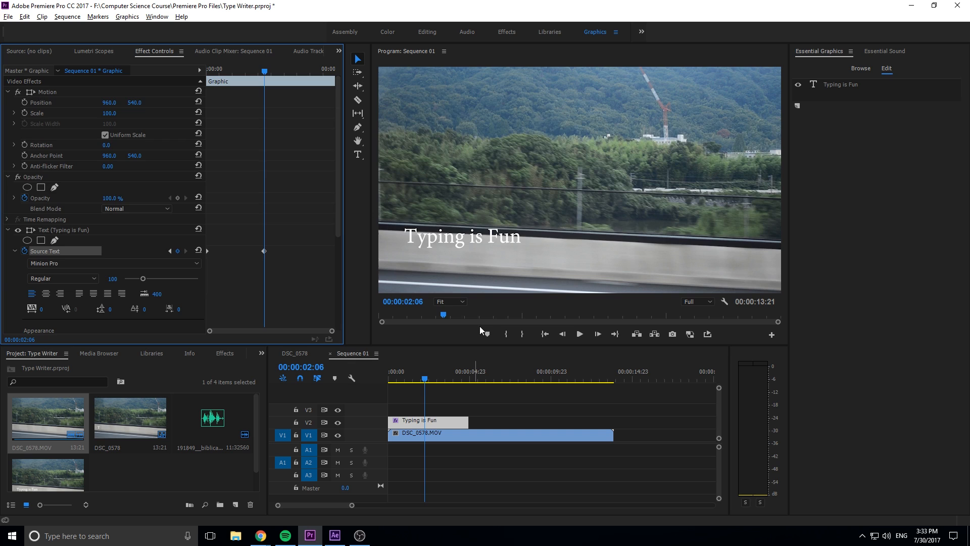
Step back frame by frame, deleting one letter each time so Source Text keyframes empty the title by 00:00
click(357, 154)
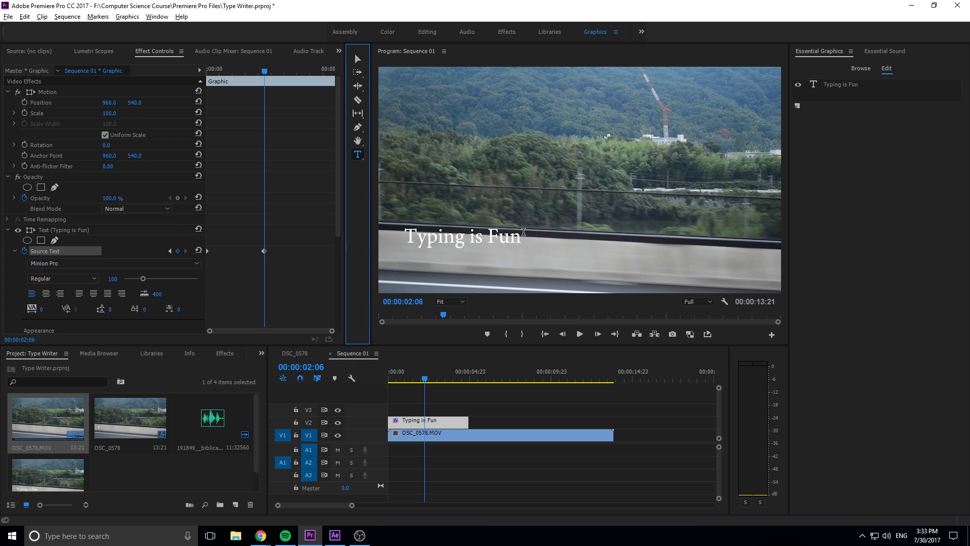
click(460, 236)
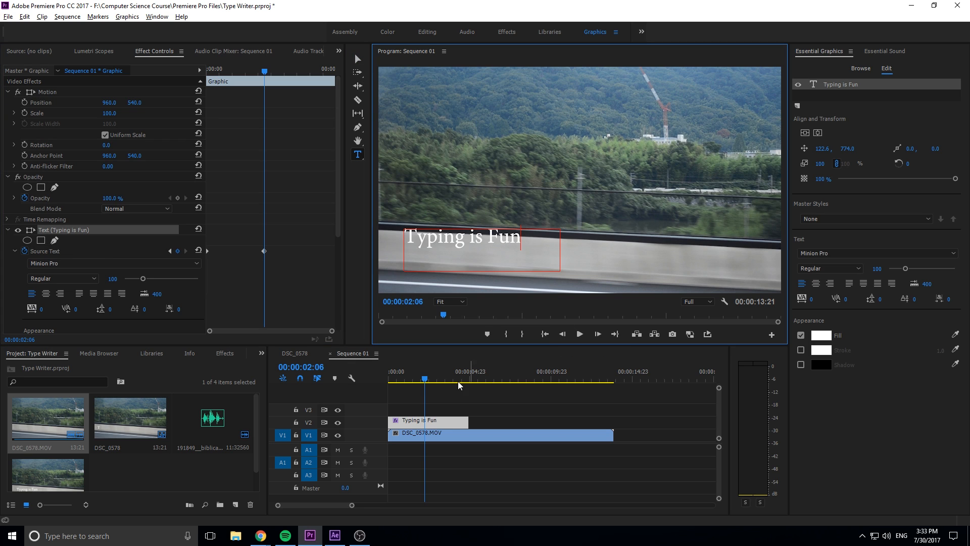
click(545, 334)
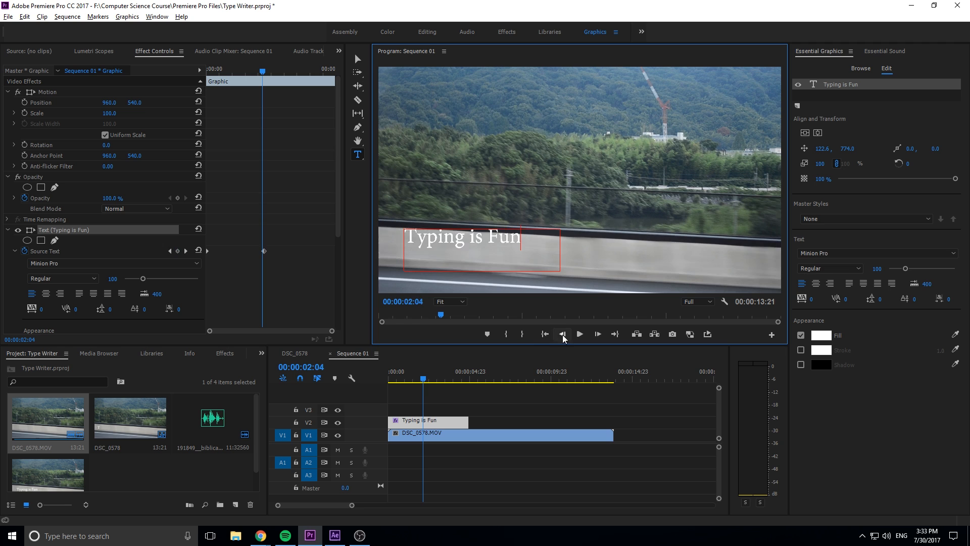
key(Backspace)
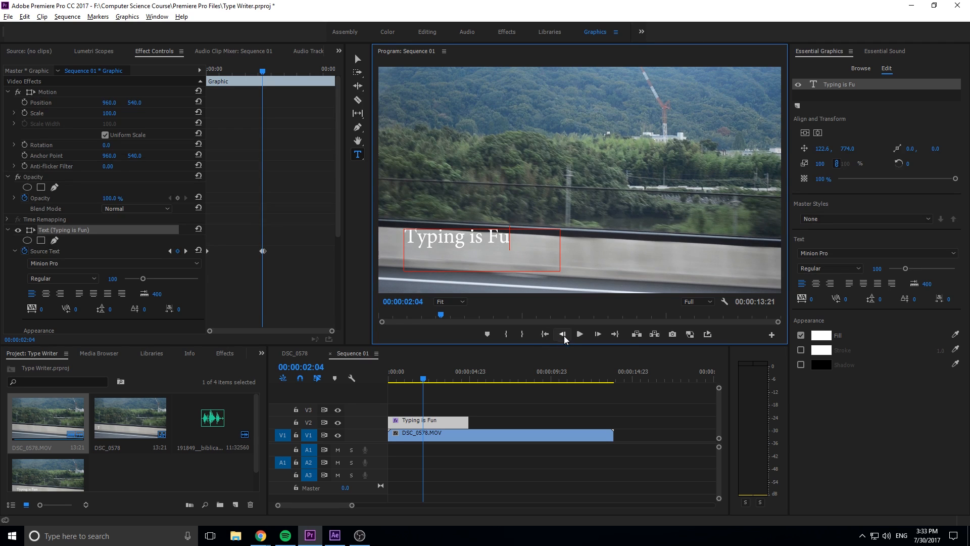
click(562, 335)
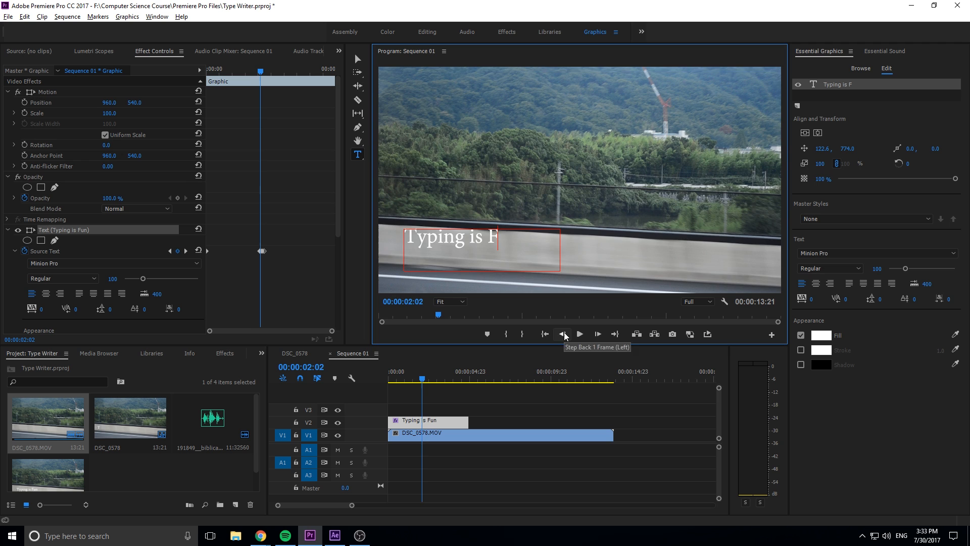
click(563, 334)
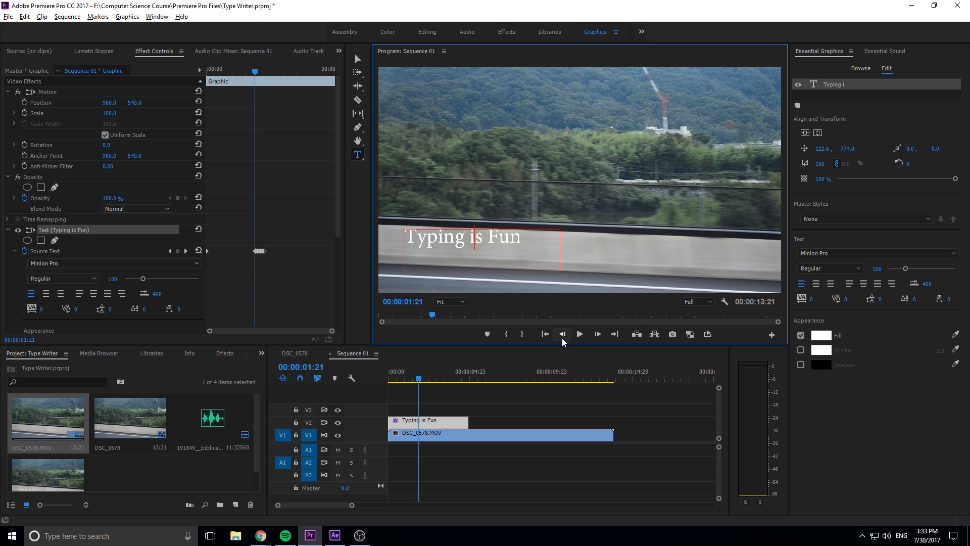
click(562, 333)
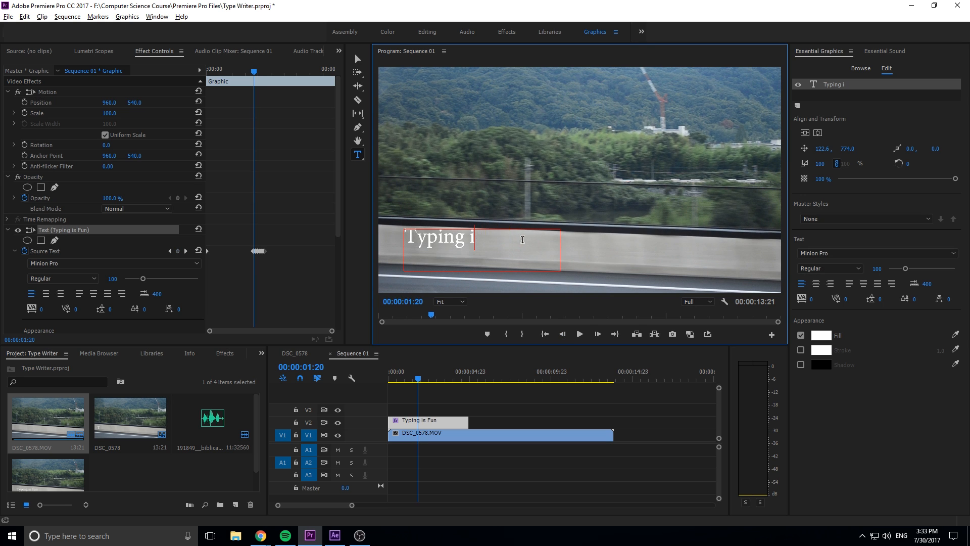
key(backspace)
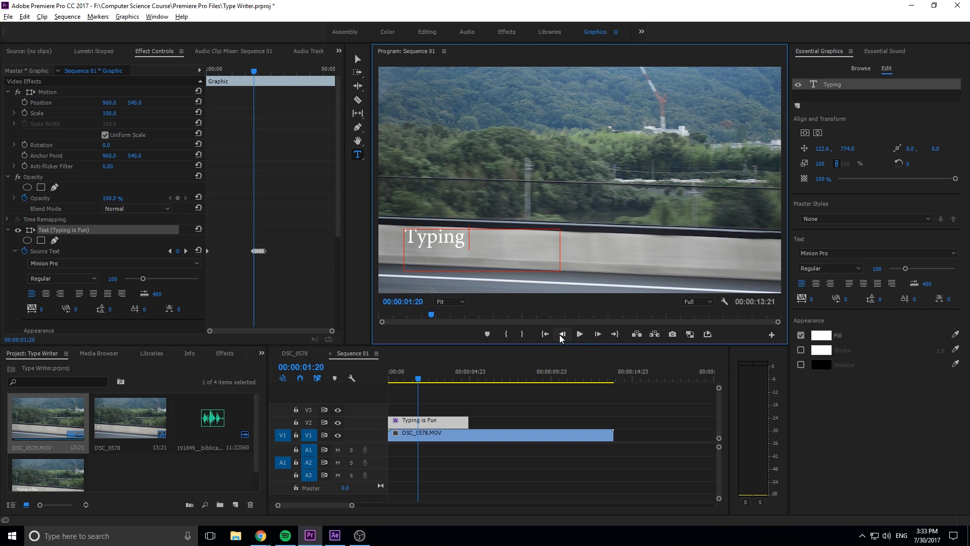
click(562, 333)
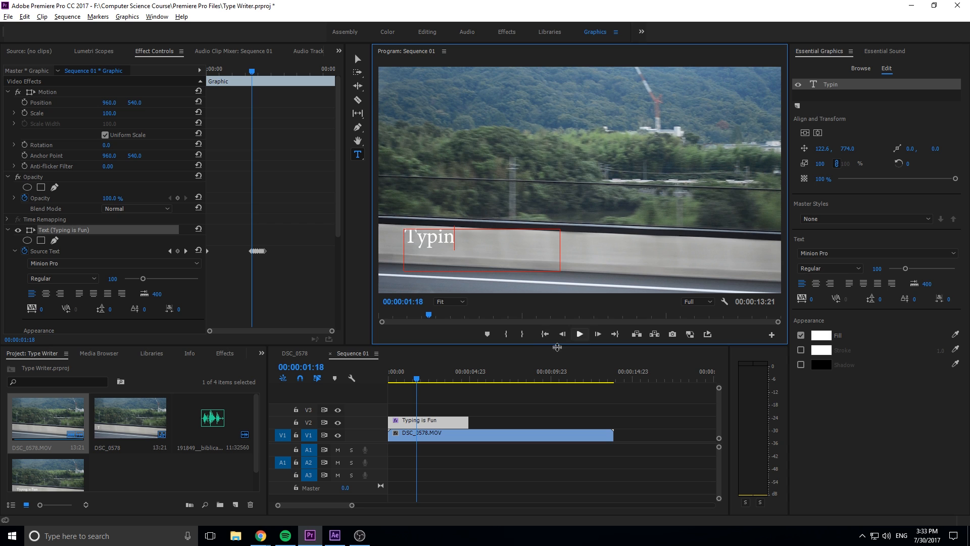
mouse_move(214, 257)
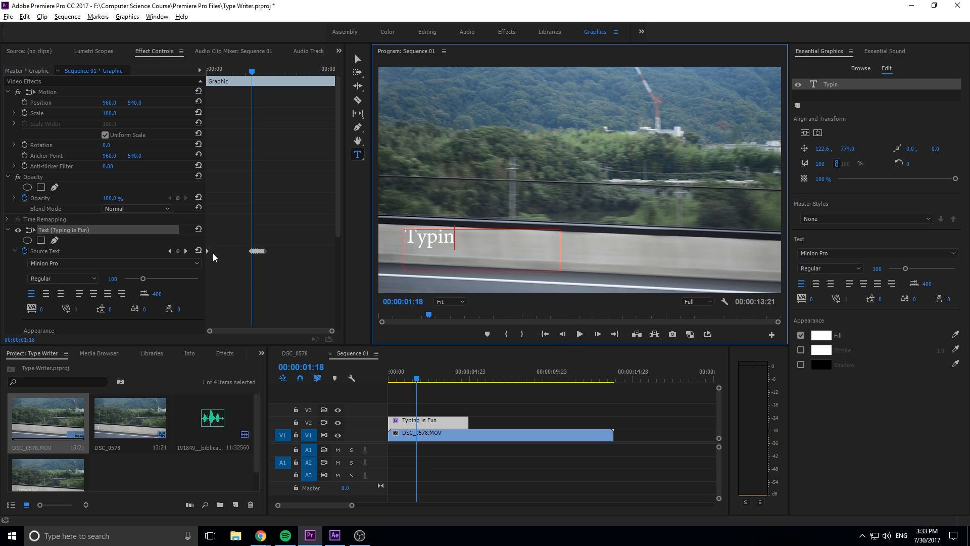
click(561, 334)
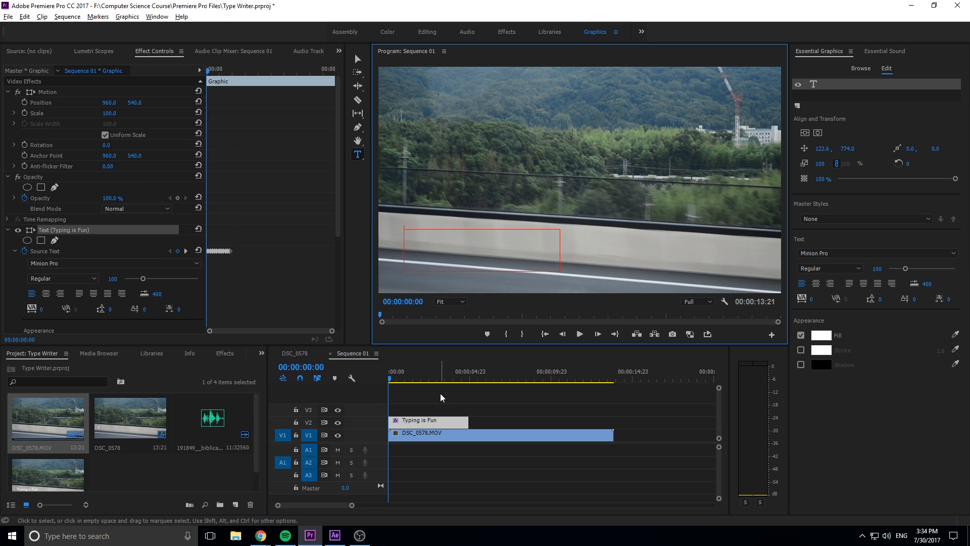
Place the Freesound typing .wav on audio track A1 beneath the road footage
click(578, 334)
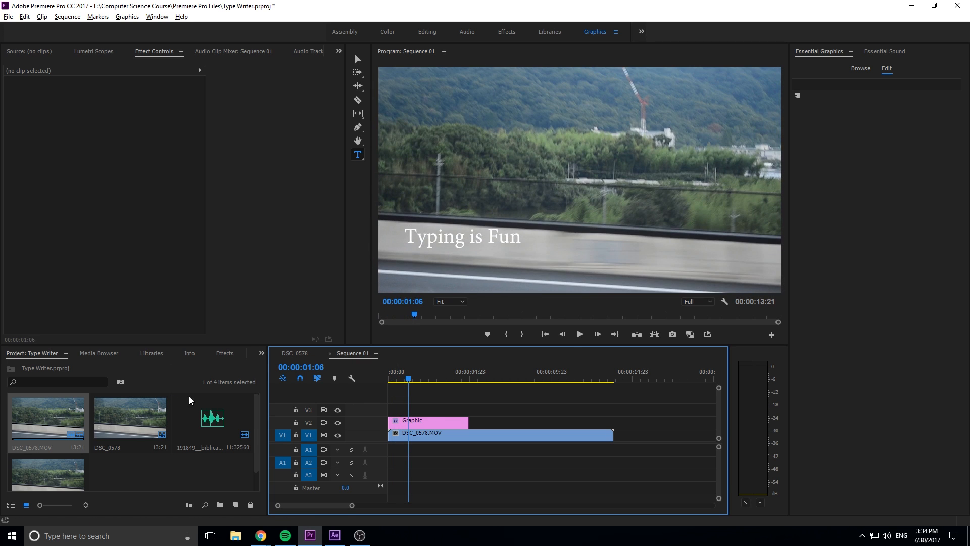
click(282, 435)
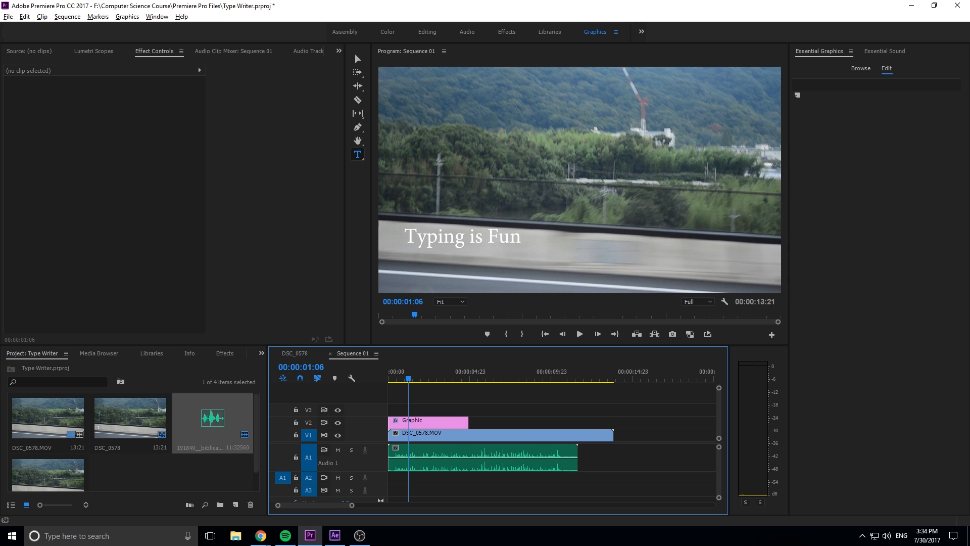
click(260, 536)
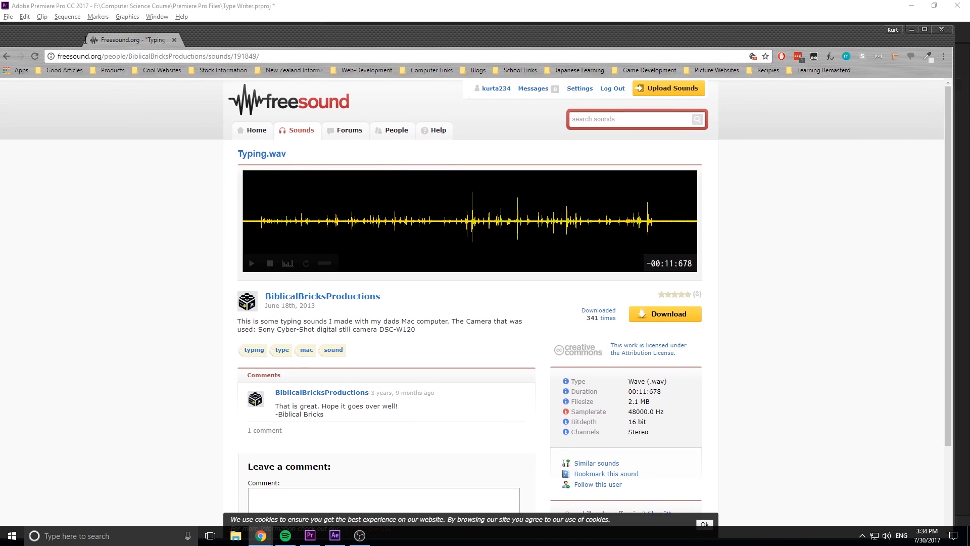
click(309, 536)
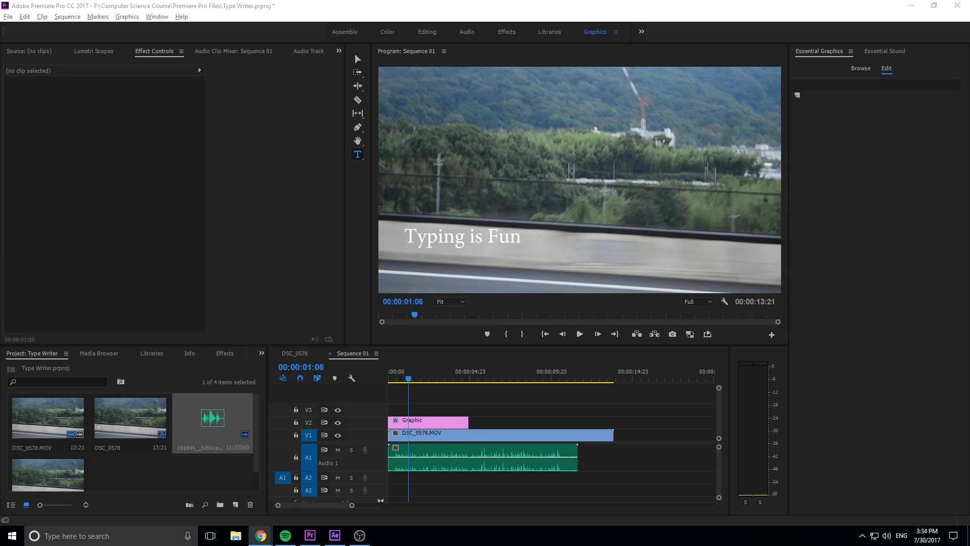
Trim the typing sound clip's end back to about 00:00:01:10
click(393, 379)
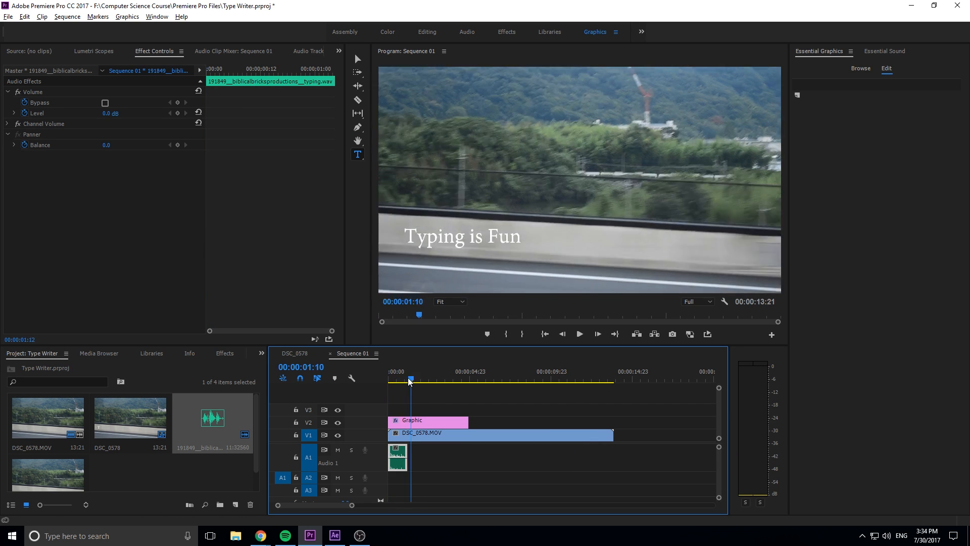
click(578, 335)
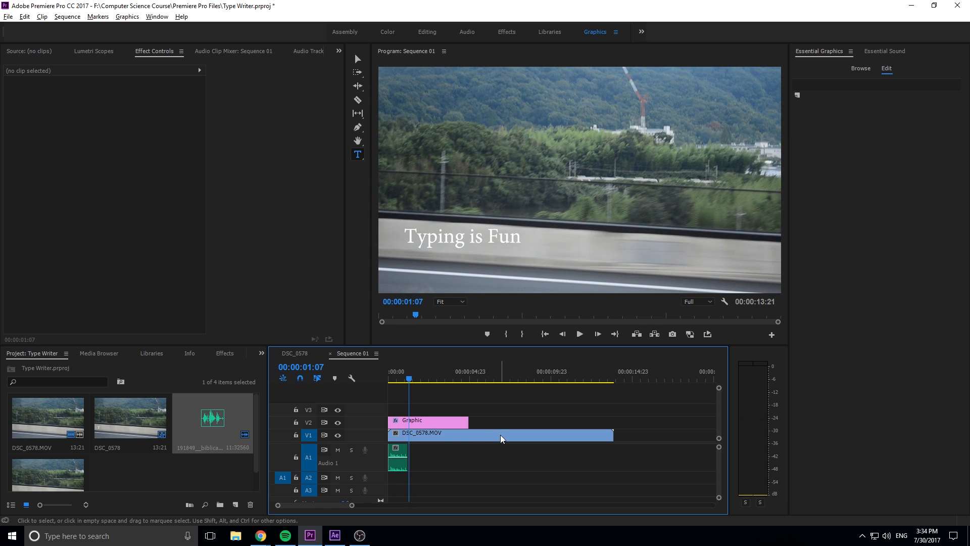
mouse_move(501, 437)
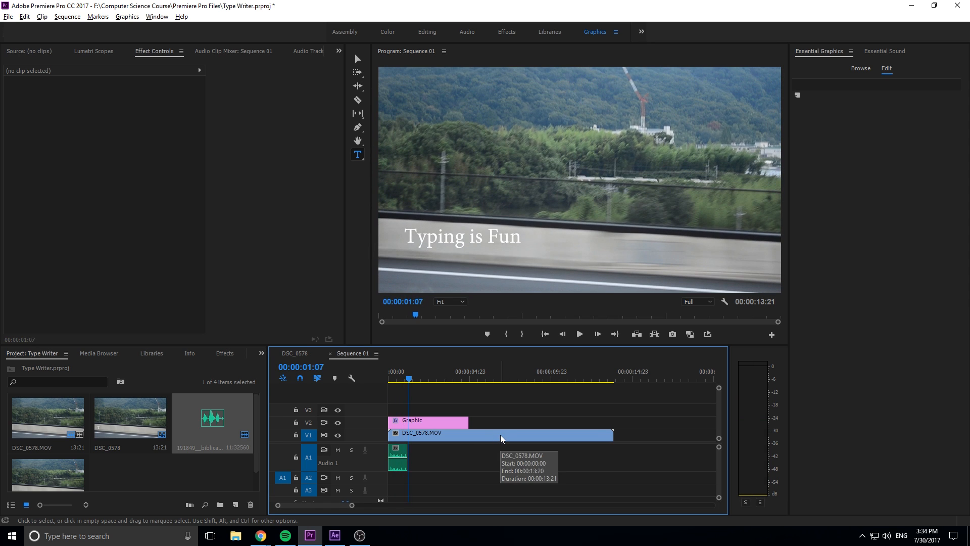
Remove the Graphic title clip from V2, leaving the footage and typing sound
click(426, 420)
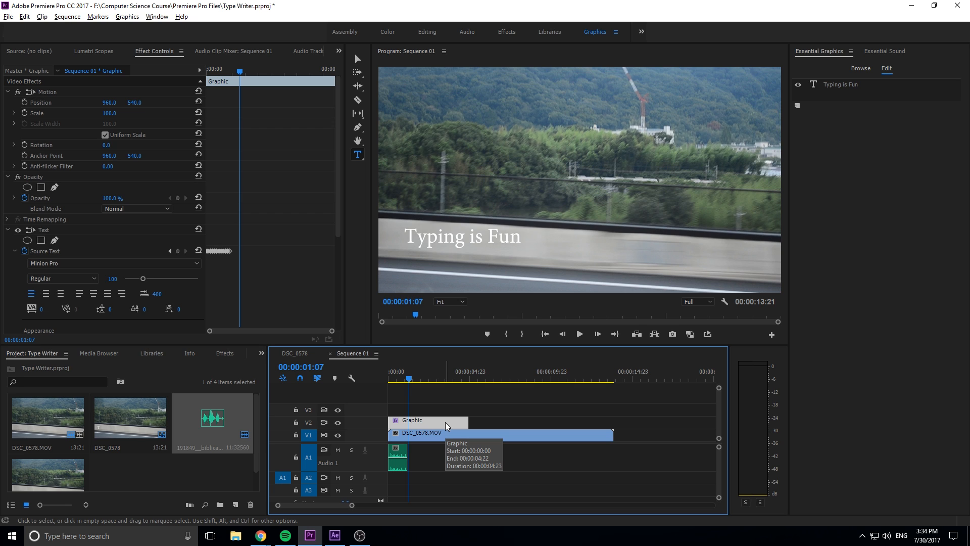
mouse_move(447, 426)
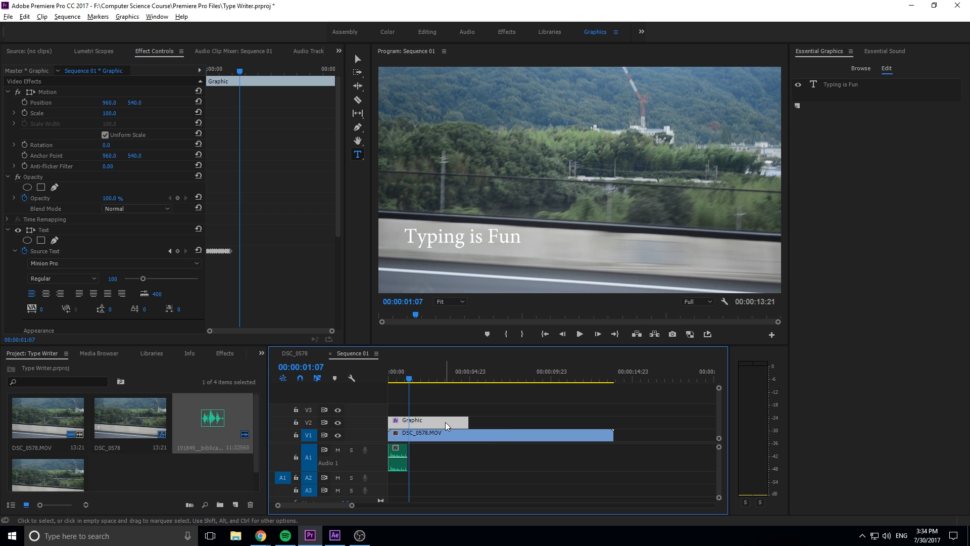
mouse_move(447, 426)
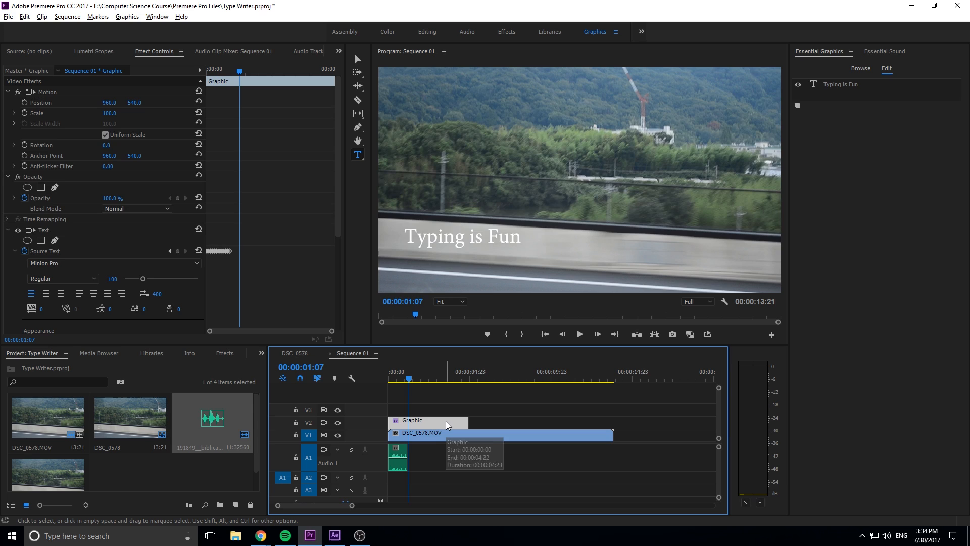
mouse_move(443, 445)
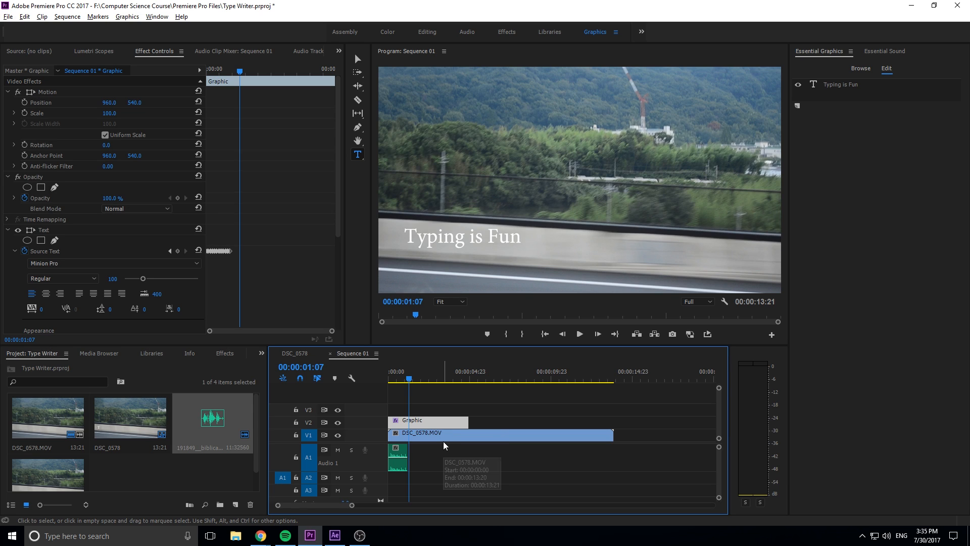
mouse_move(451, 395)
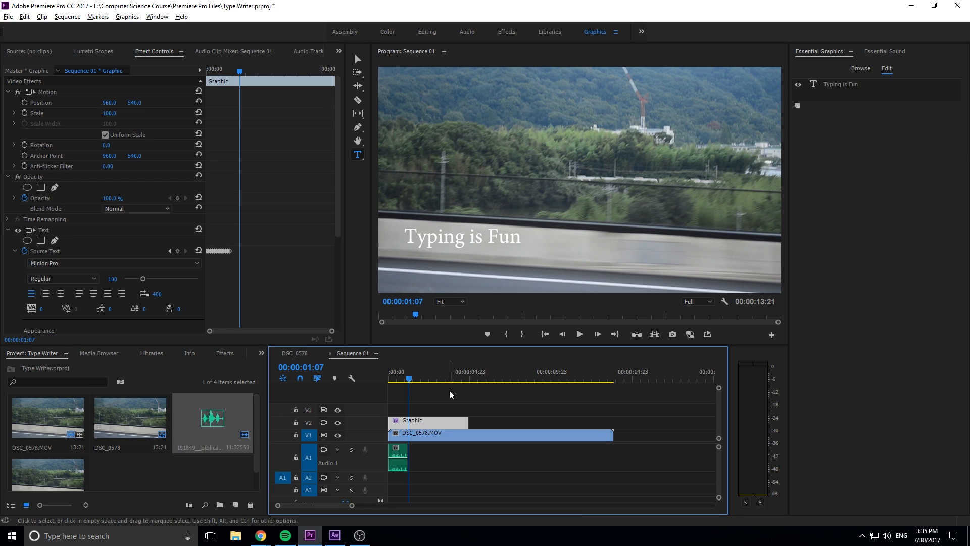
mouse_move(473, 404)
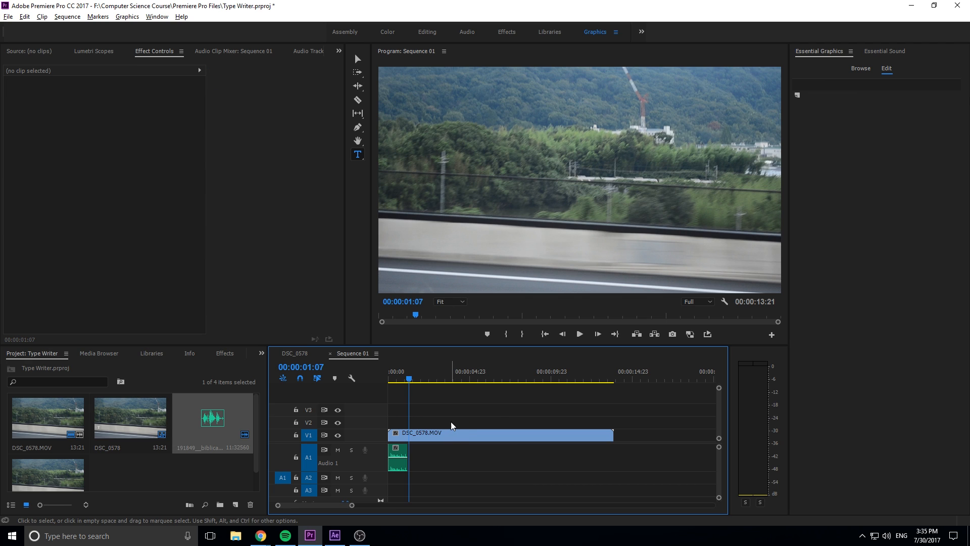
Replace the DSC_0578.MOV clip with a linked After Effects composition
click(501, 434)
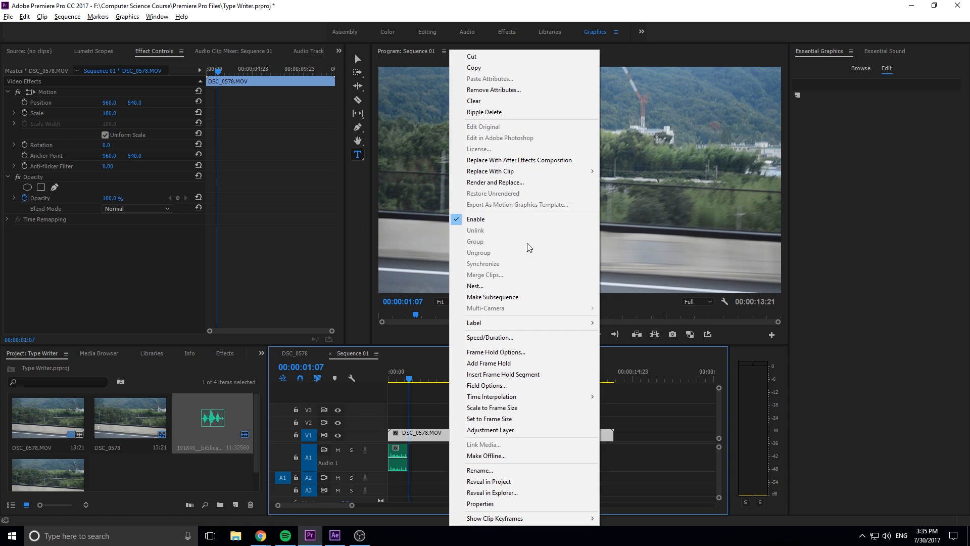
mouse_move(529, 160)
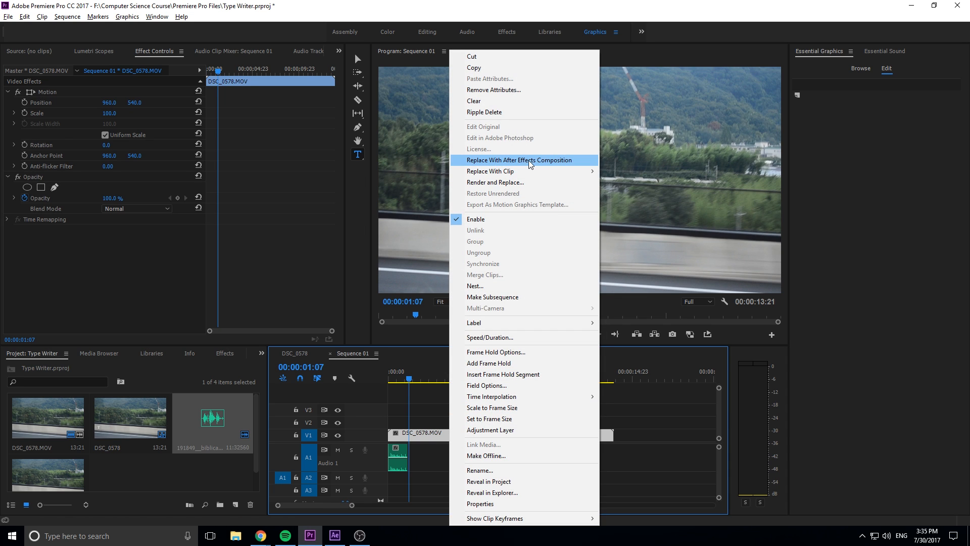
click(519, 160)
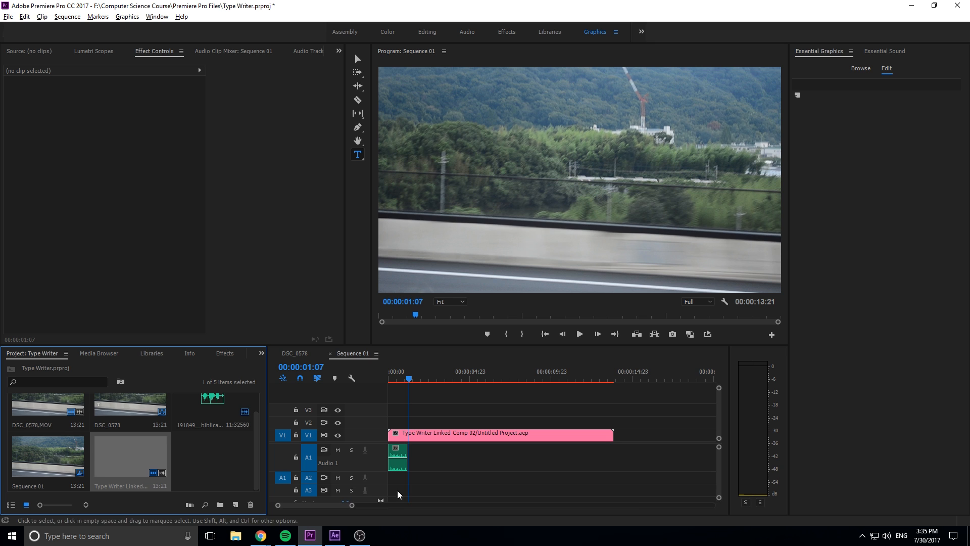
click(334, 536)
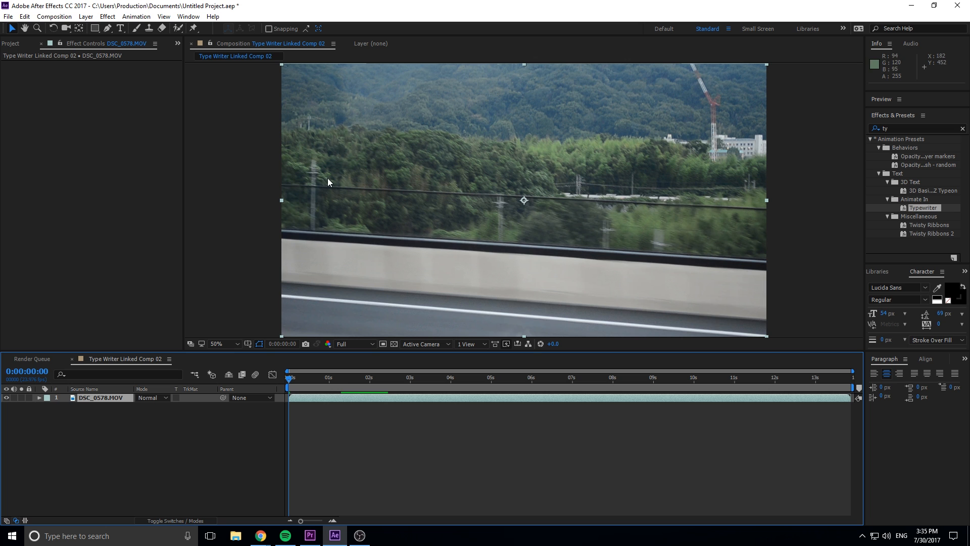
Add a 'Typing is Fun' text layer in After Effects and set its typeface to Impact
click(309, 535)
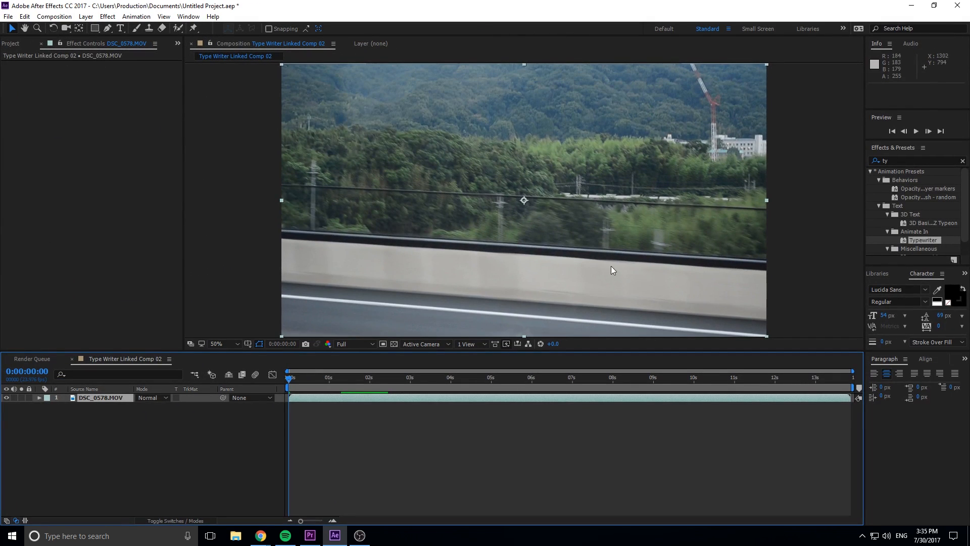
mouse_move(151, 71)
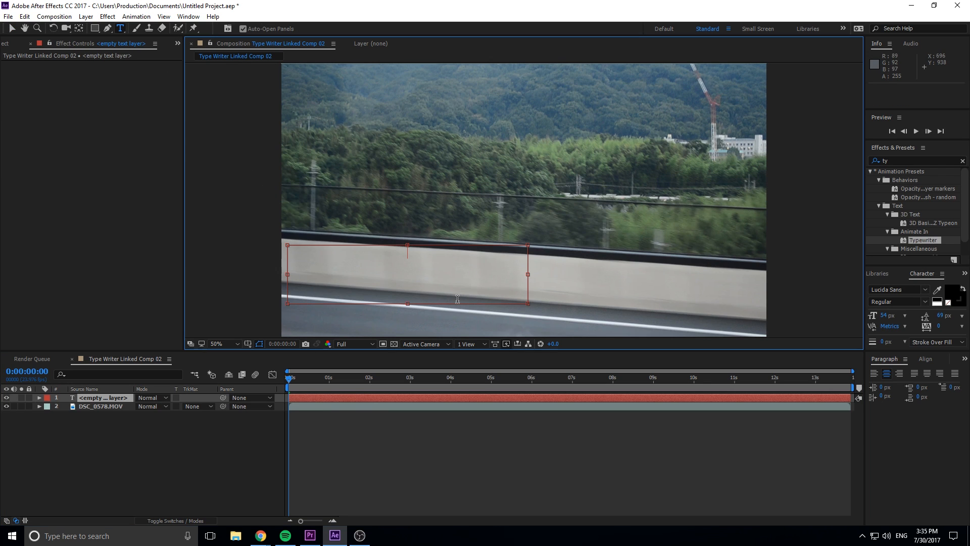
text(Typing is Fun)
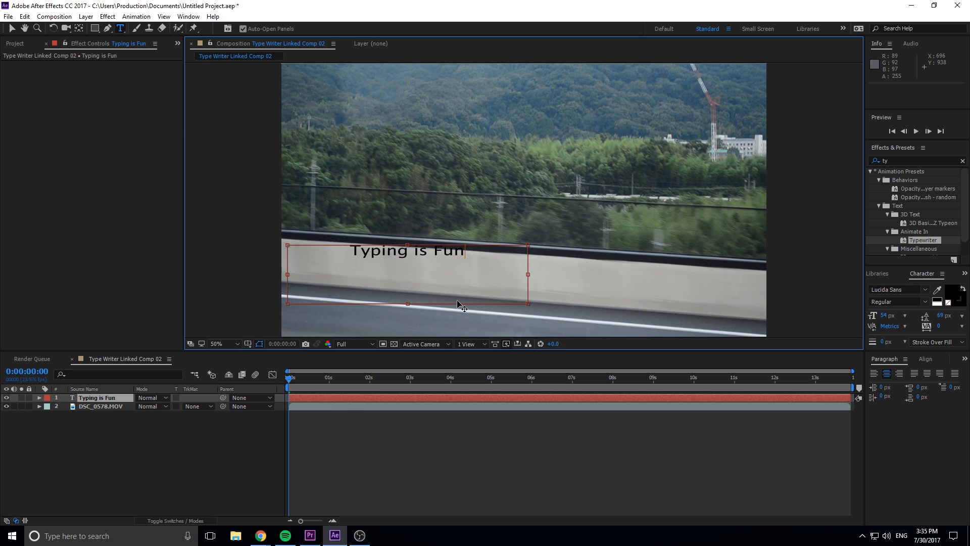
mouse_move(930, 282)
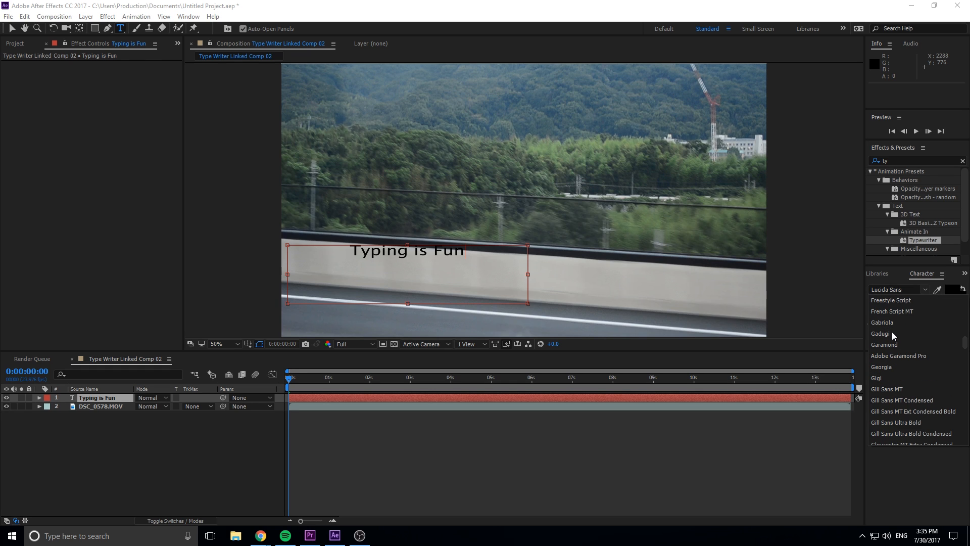
click(882, 334)
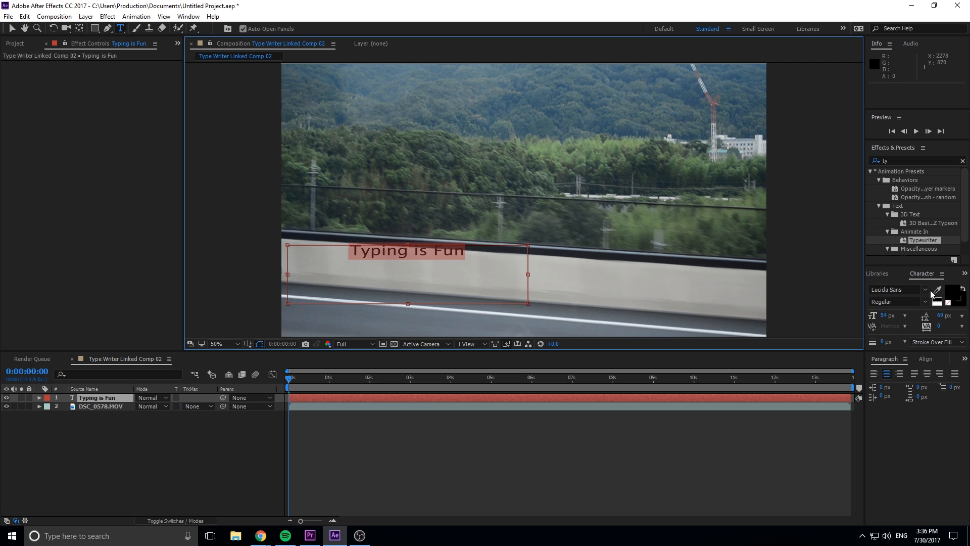
click(924, 289)
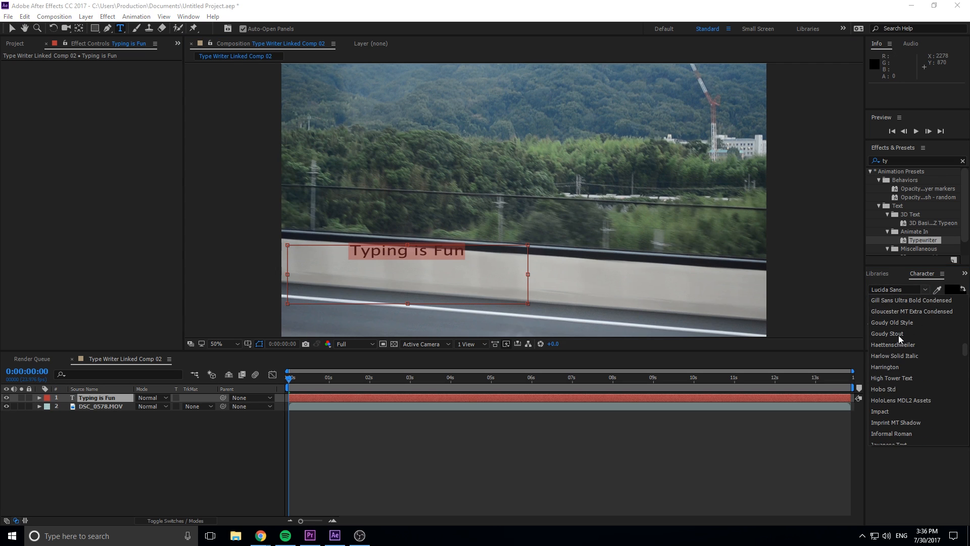
click(880, 411)
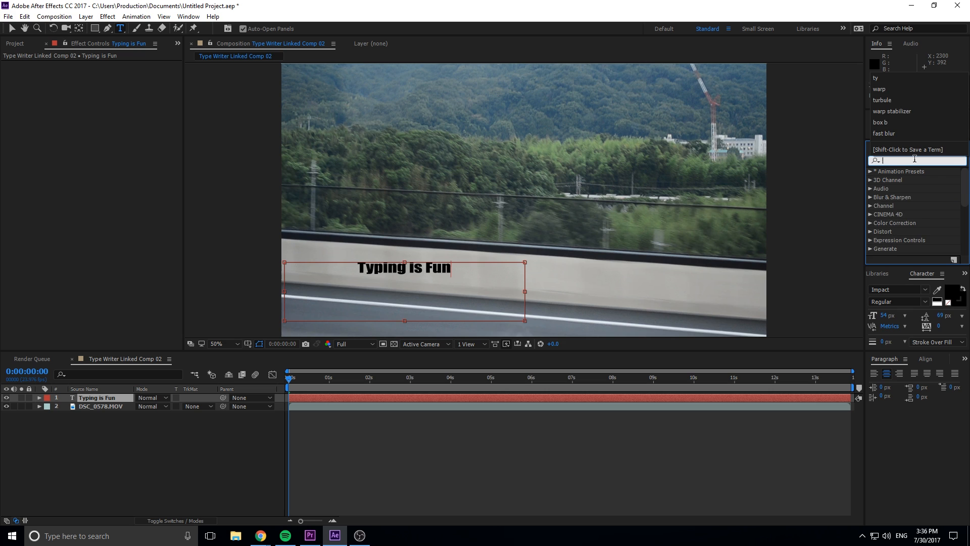
Search 'type' in Effects & Presets to find the Typewriter text animation preset
text(y)
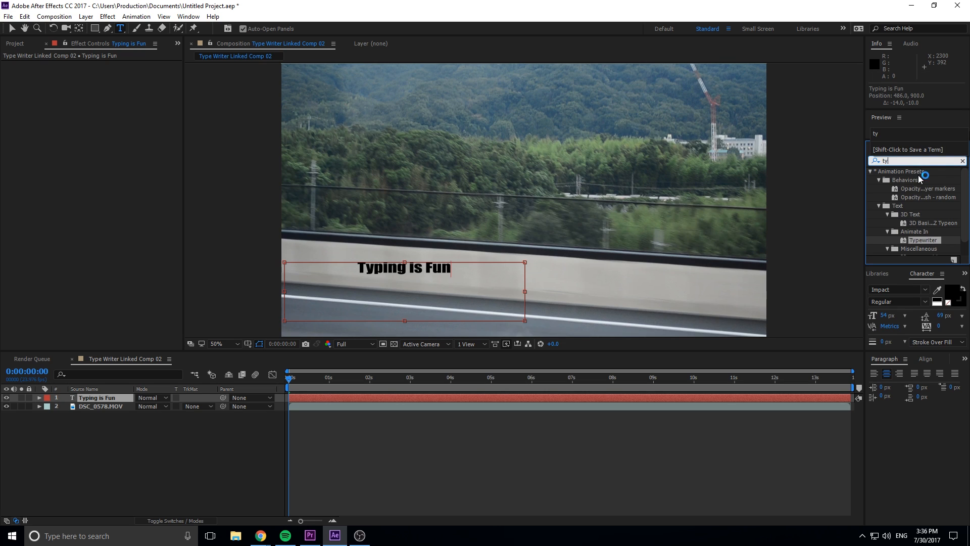
text(pe)
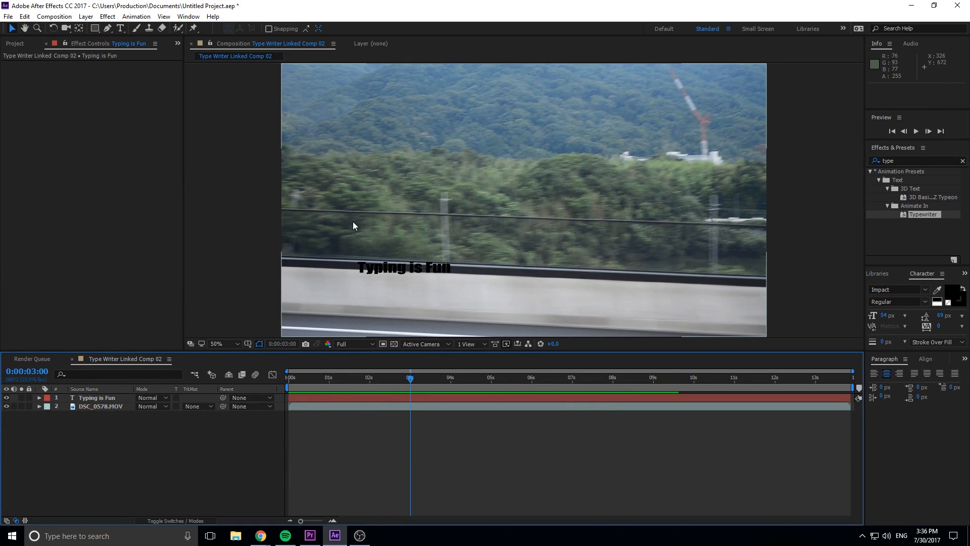
mouse_move(409, 175)
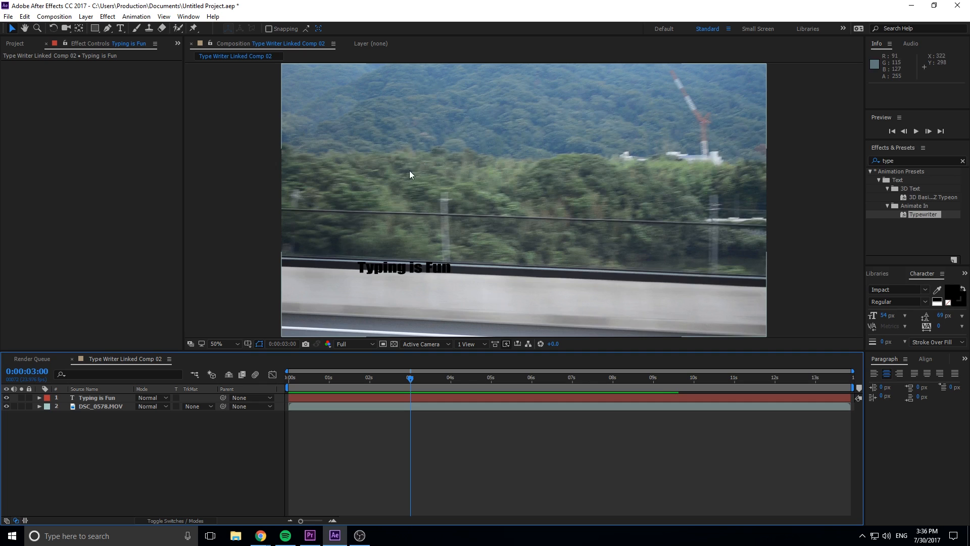
mouse_move(794, 330)
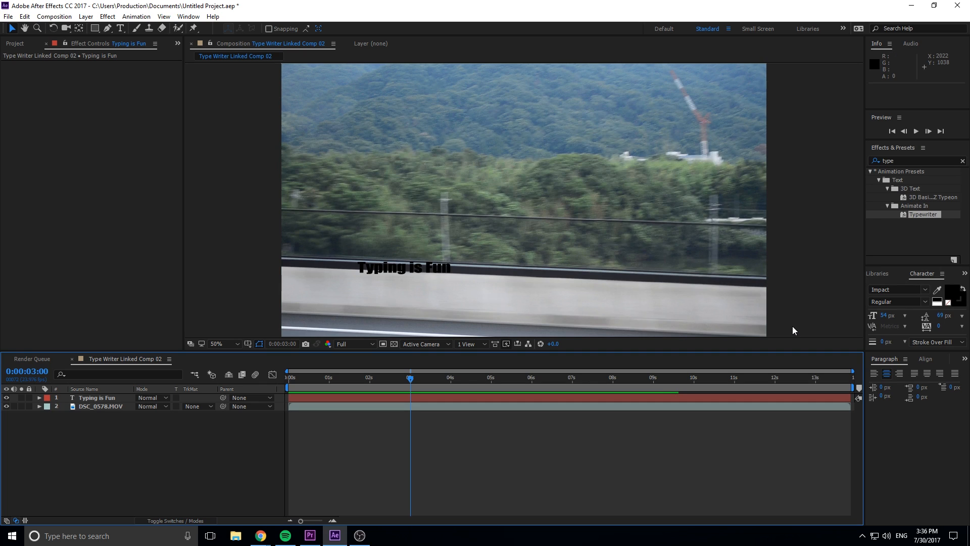
mouse_move(753, 302)
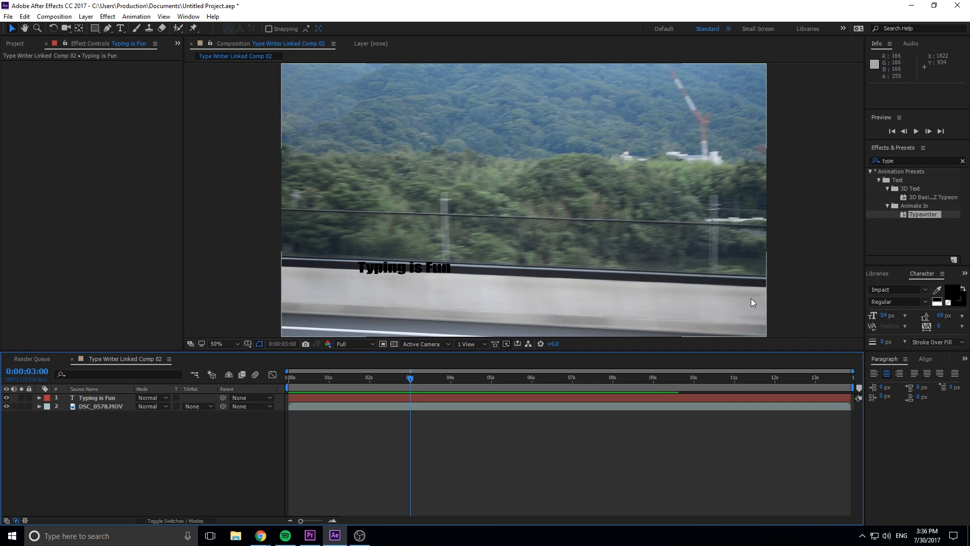
mouse_move(387, 435)
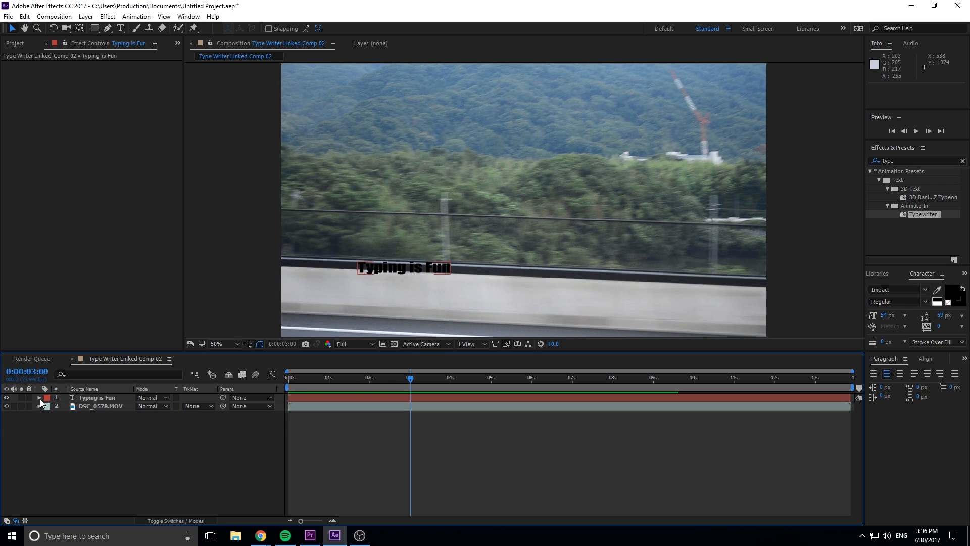
Expose the Range Selector 1 Start keyframes under Text > Animator 1 so the reveal's end keyframe can move earlier to ~1:22
click(40, 397)
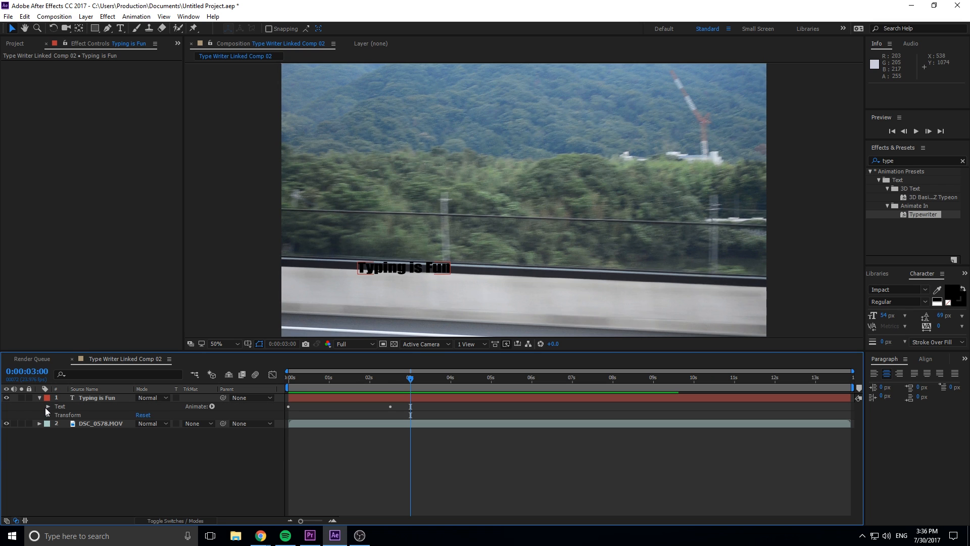
click(48, 407)
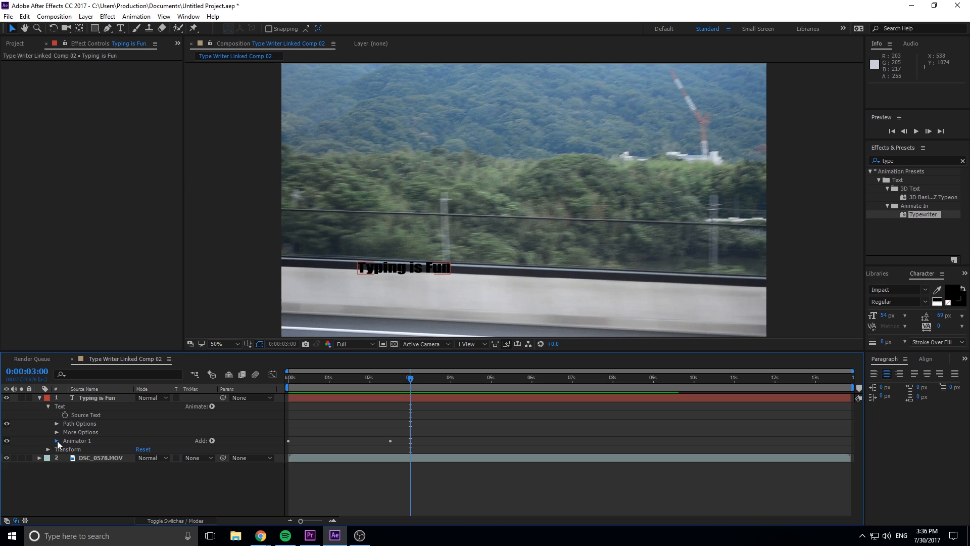
click(57, 440)
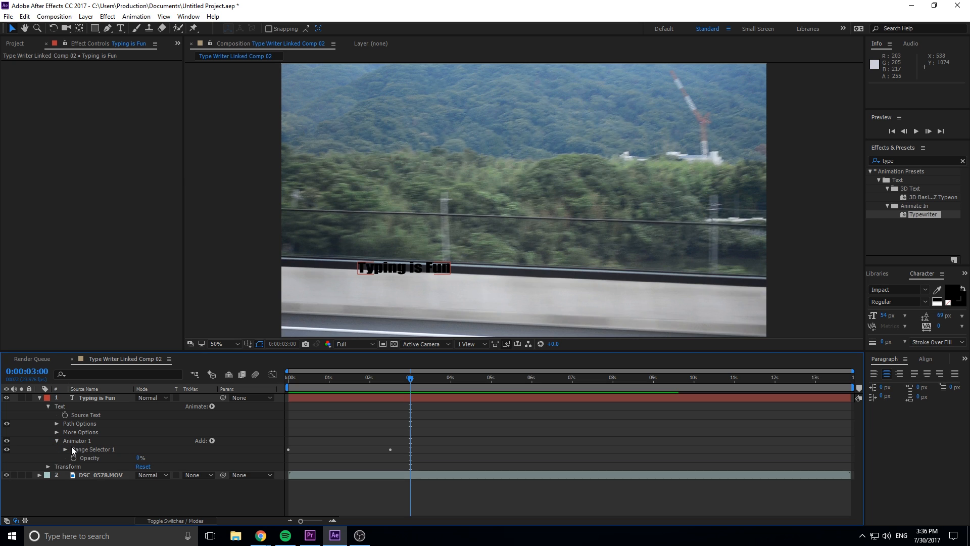
click(65, 449)
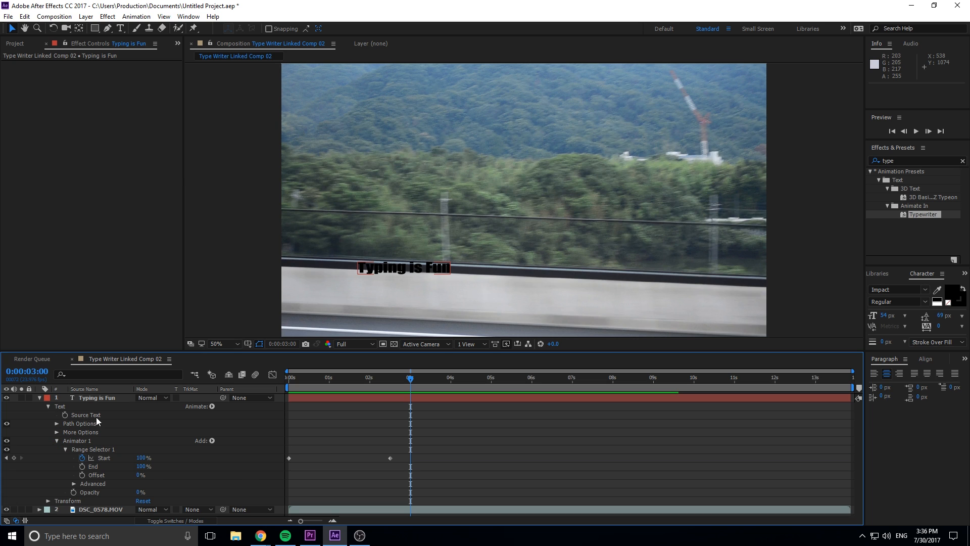
mouse_move(406, 458)
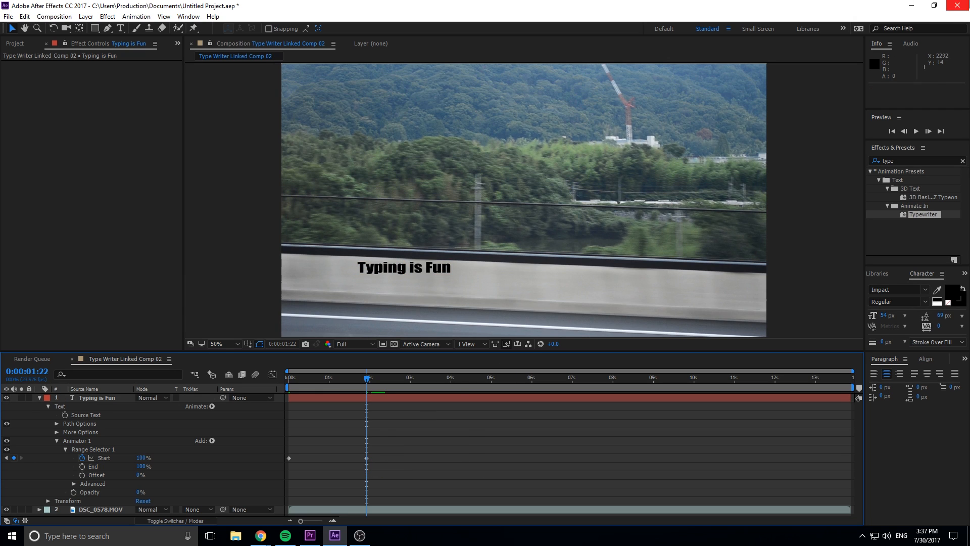
click(310, 535)
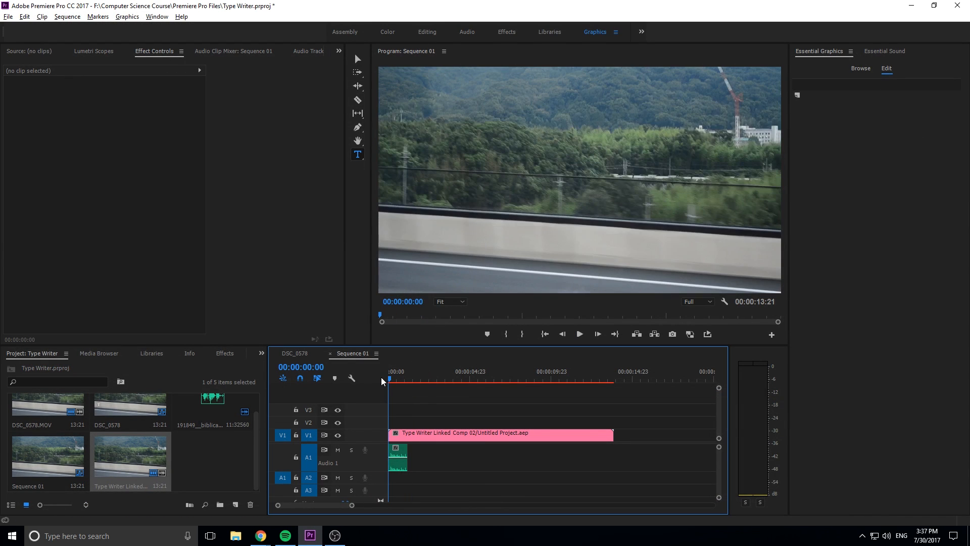
Lengthen the typing sound clip on A1, then preview the linked comp and scrub back partway through the typing
click(579, 333)
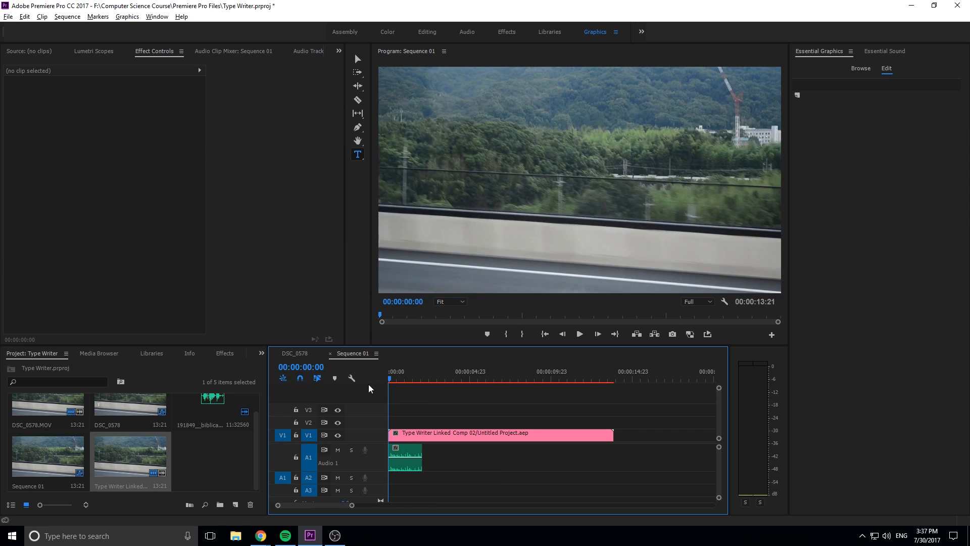
click(579, 334)
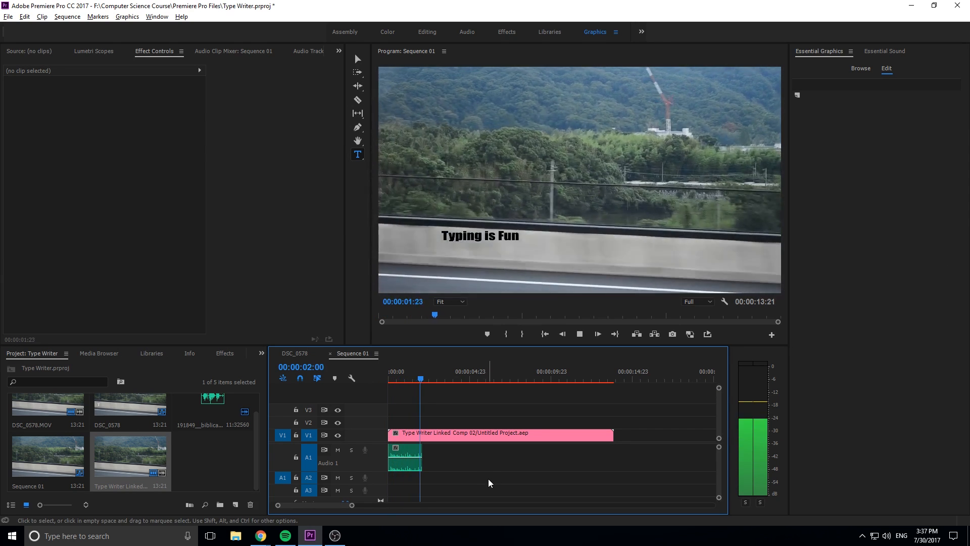
click(391, 371)
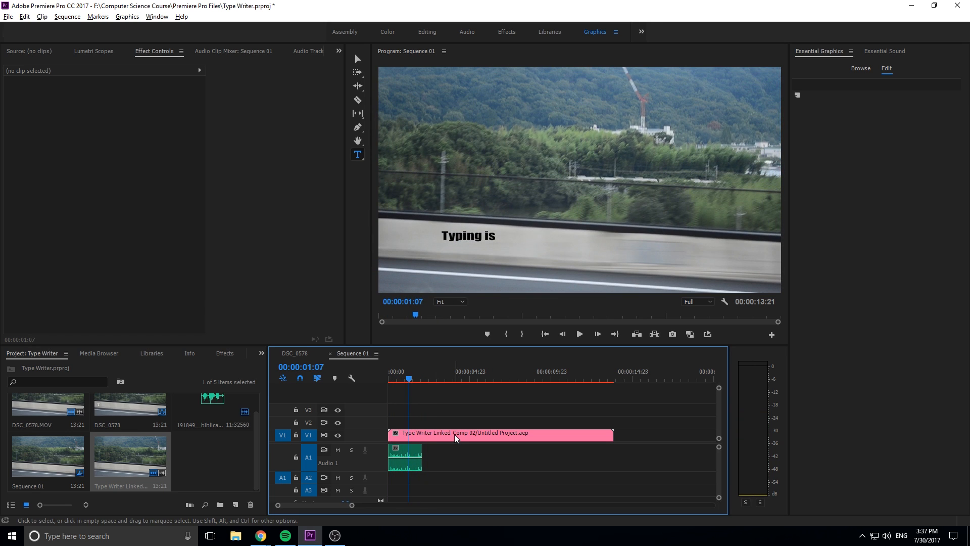
mouse_move(554, 388)
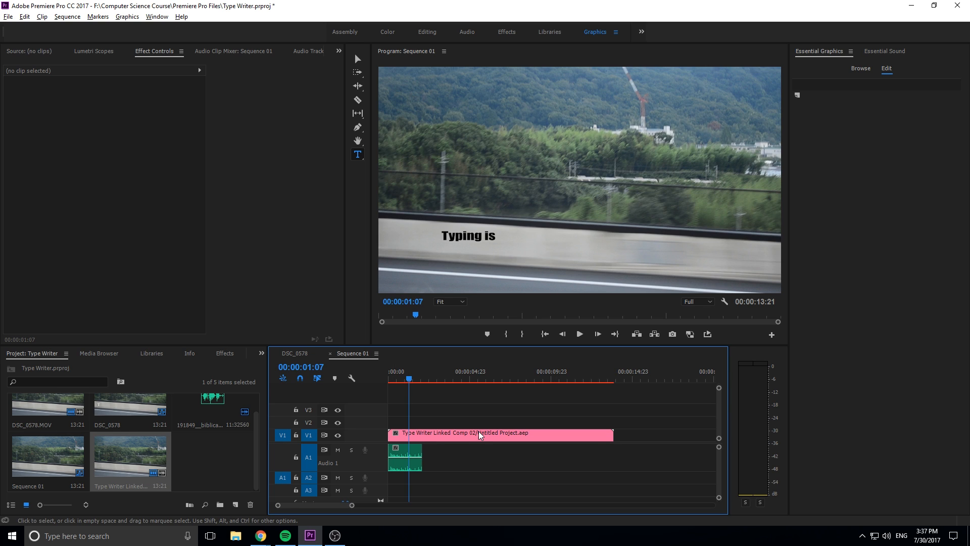
mouse_move(486, 427)
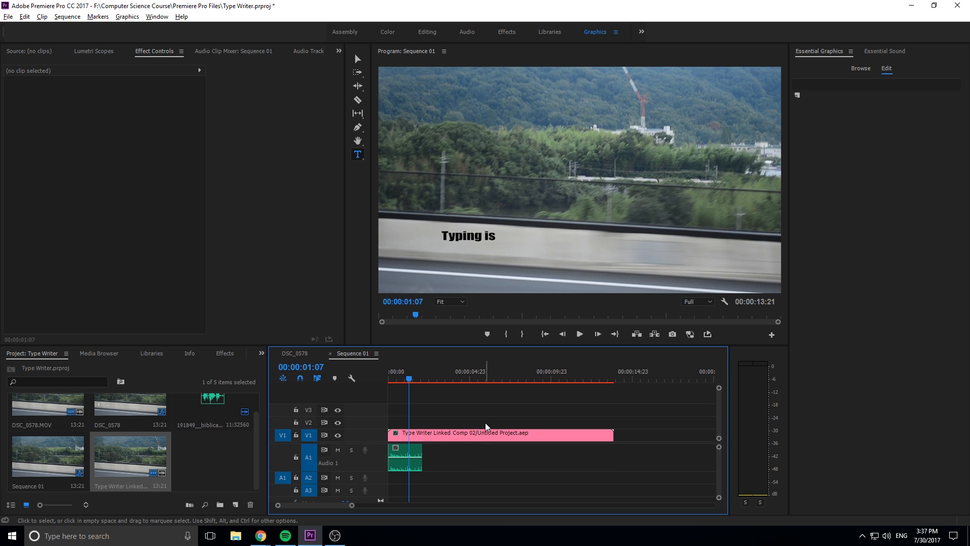
mouse_move(488, 368)
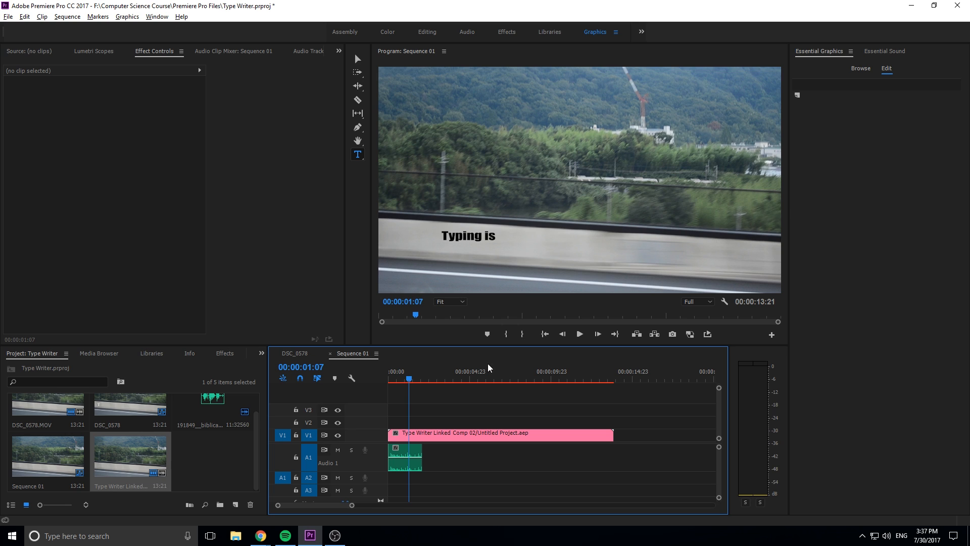
mouse_move(492, 418)
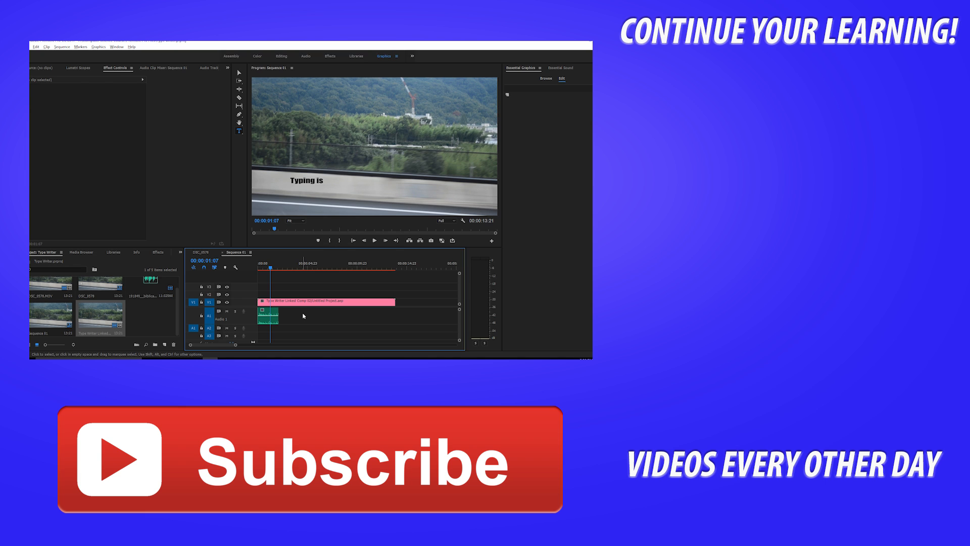
mouse_move(304, 323)
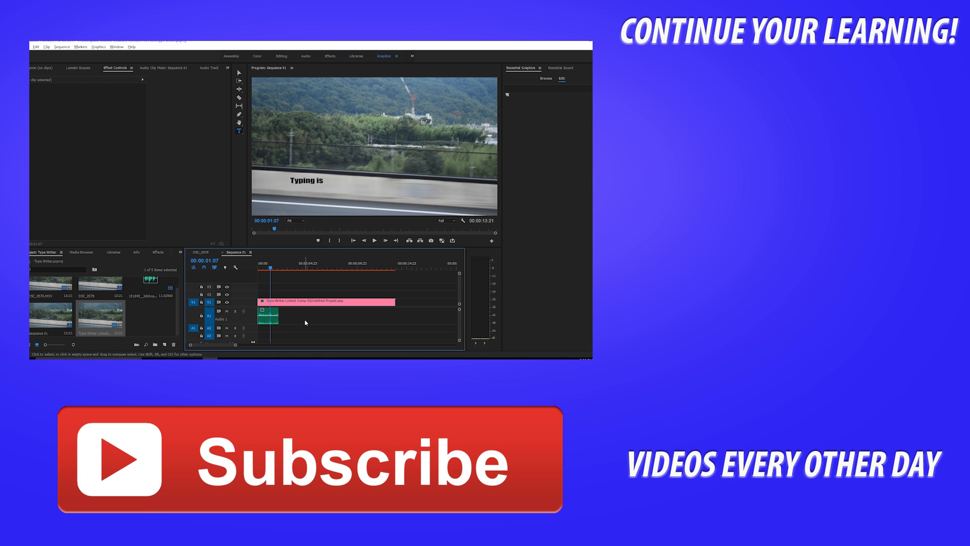